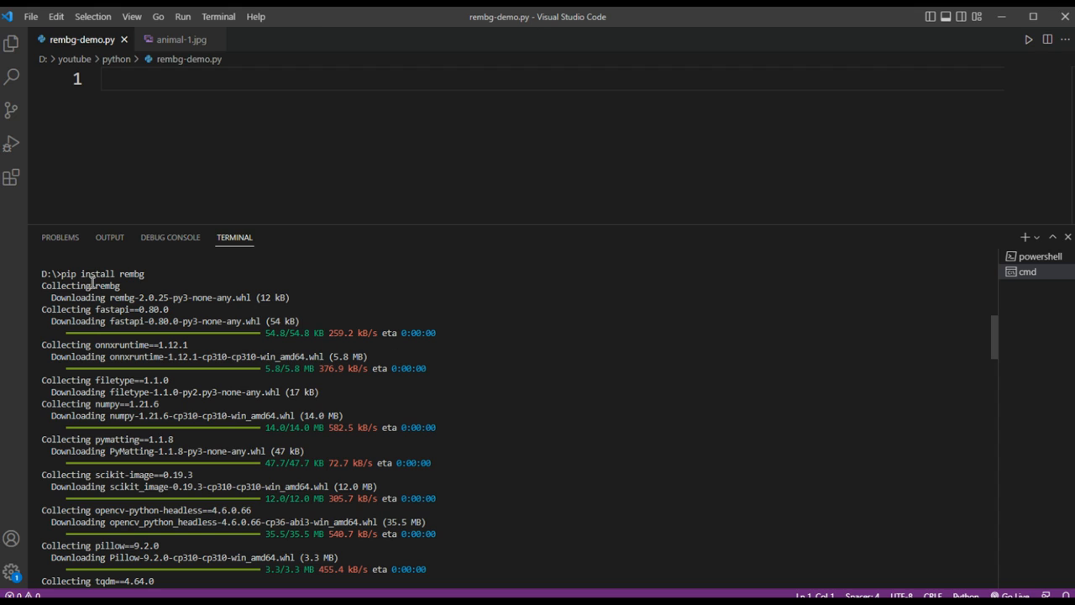
mouse_move(98, 278)
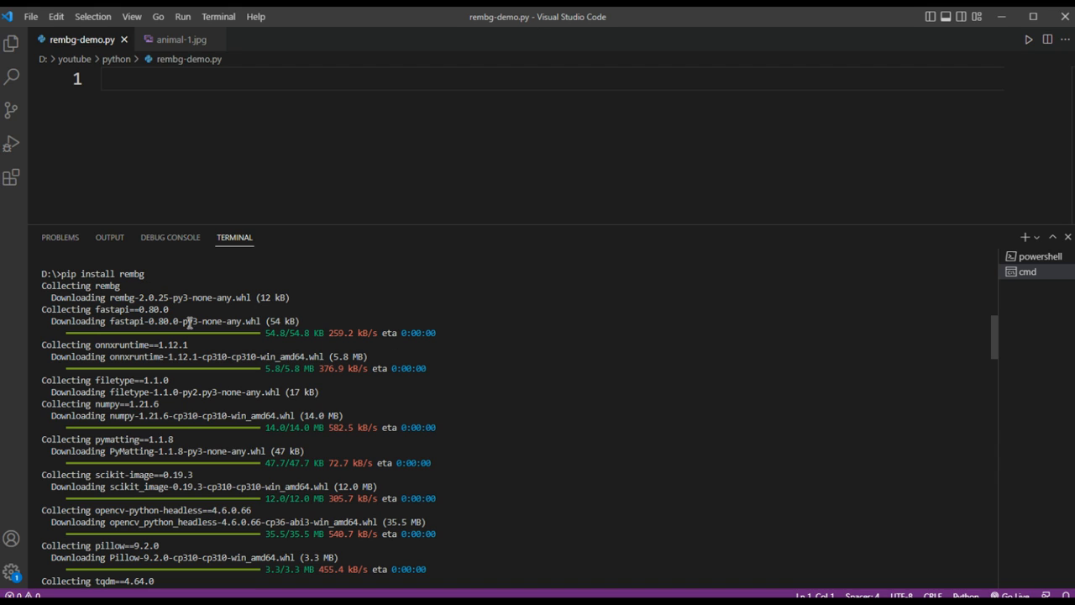
mouse_move(1066, 238)
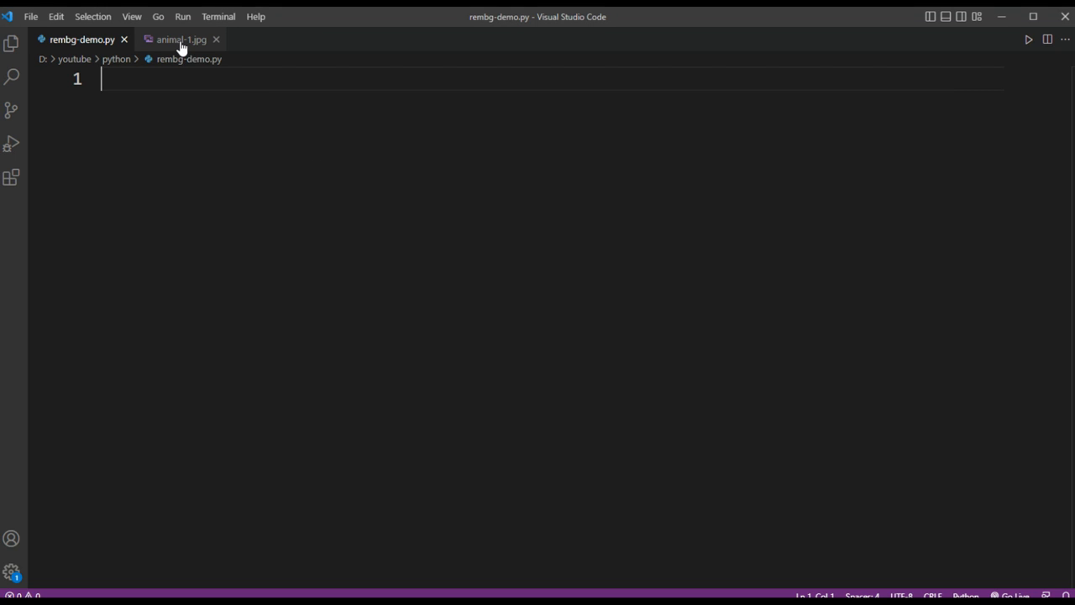
click(175, 40)
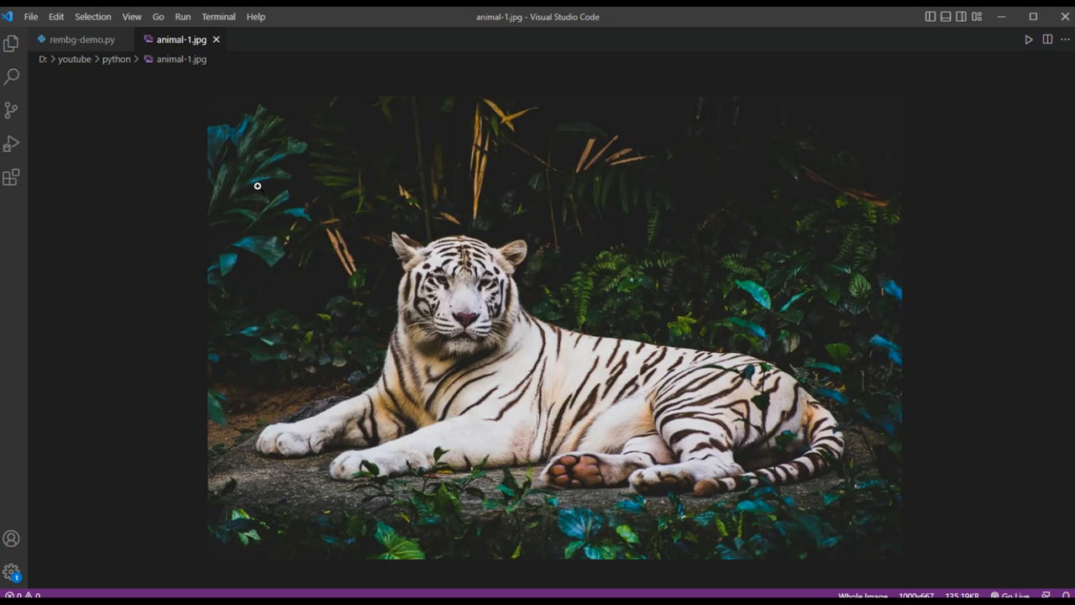
mouse_move(494, 158)
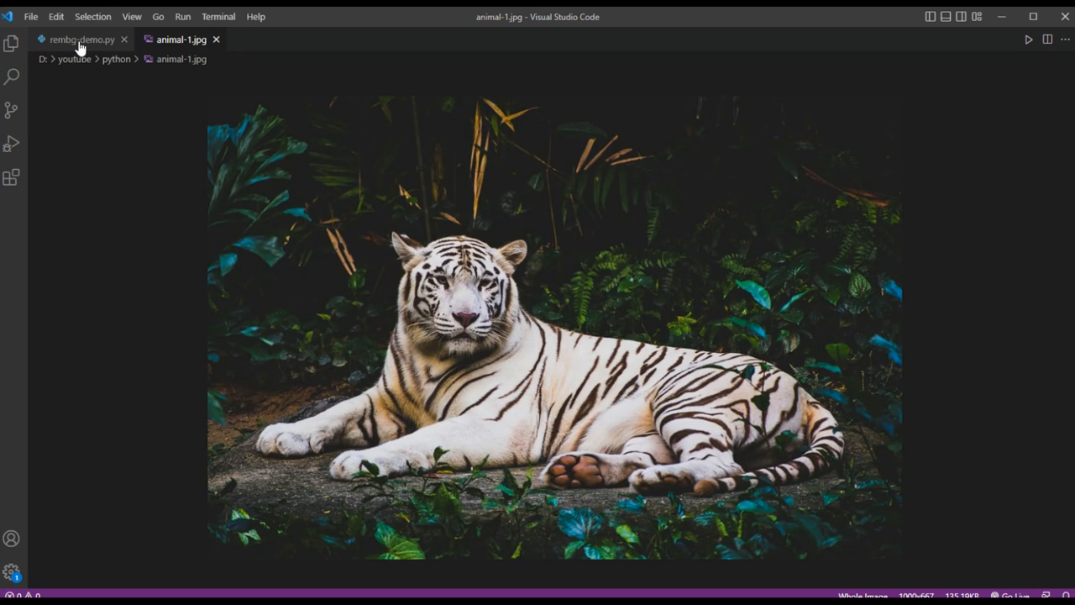
click(75, 41)
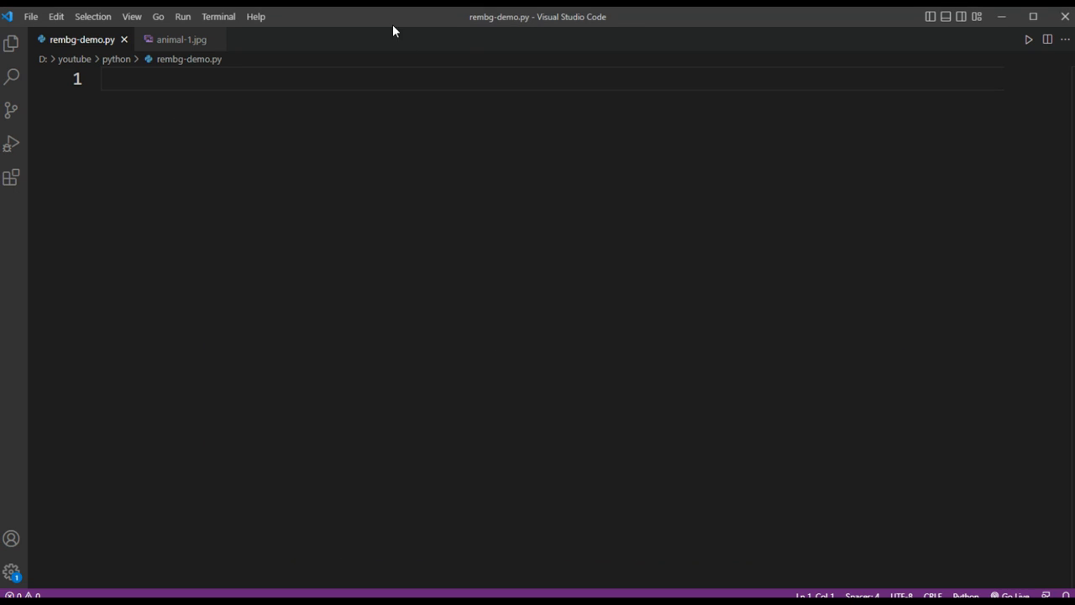
mouse_move(249, 88)
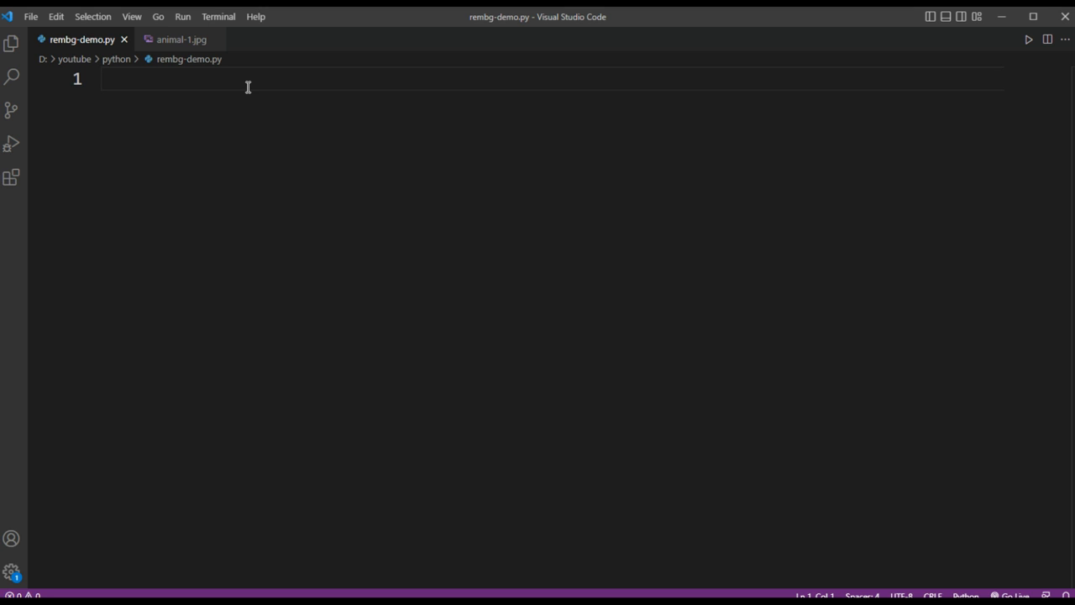
Write the line 'from rembg import remove' at the top of rembg-demo.py.
text(from)
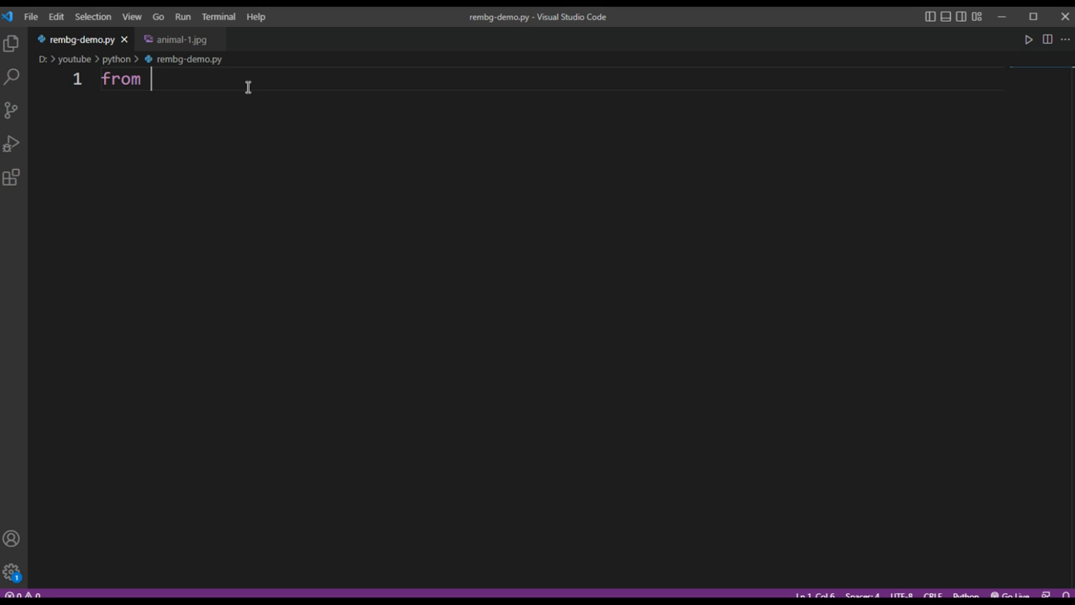
text(rembg)
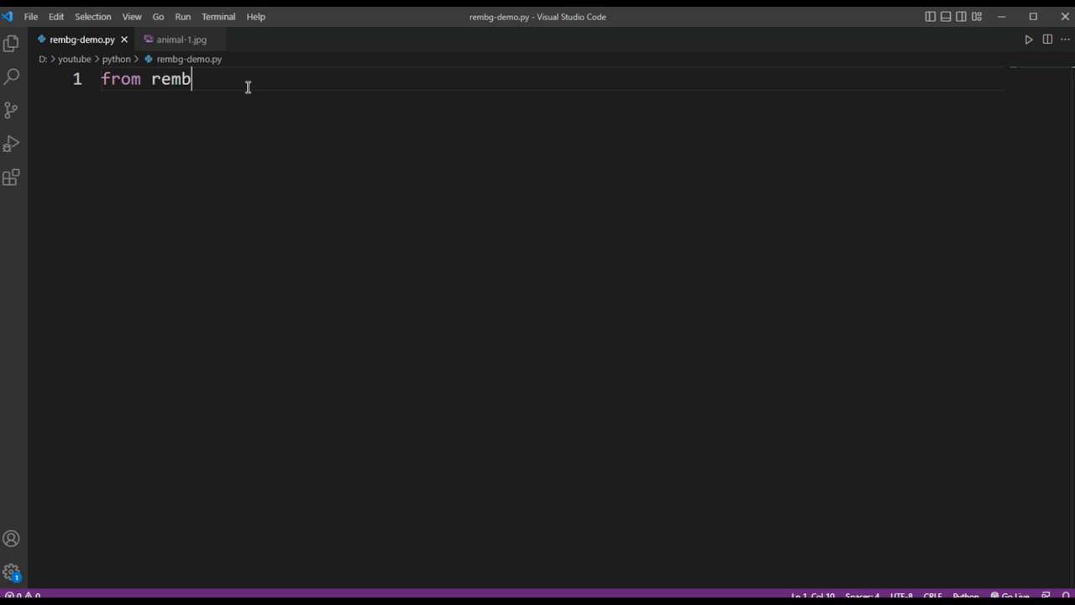
text(g)
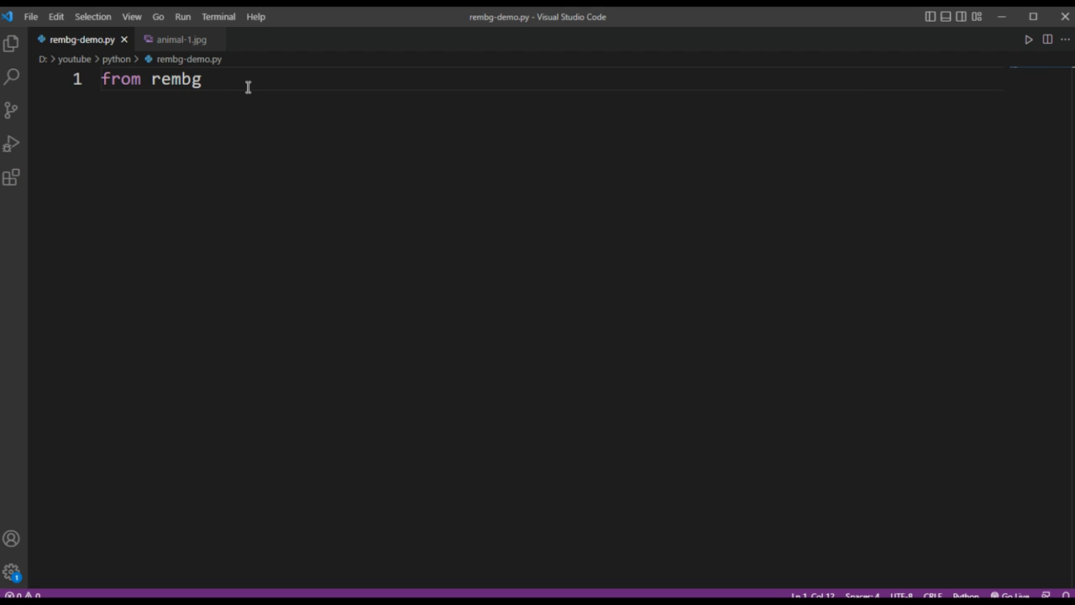
text(import)
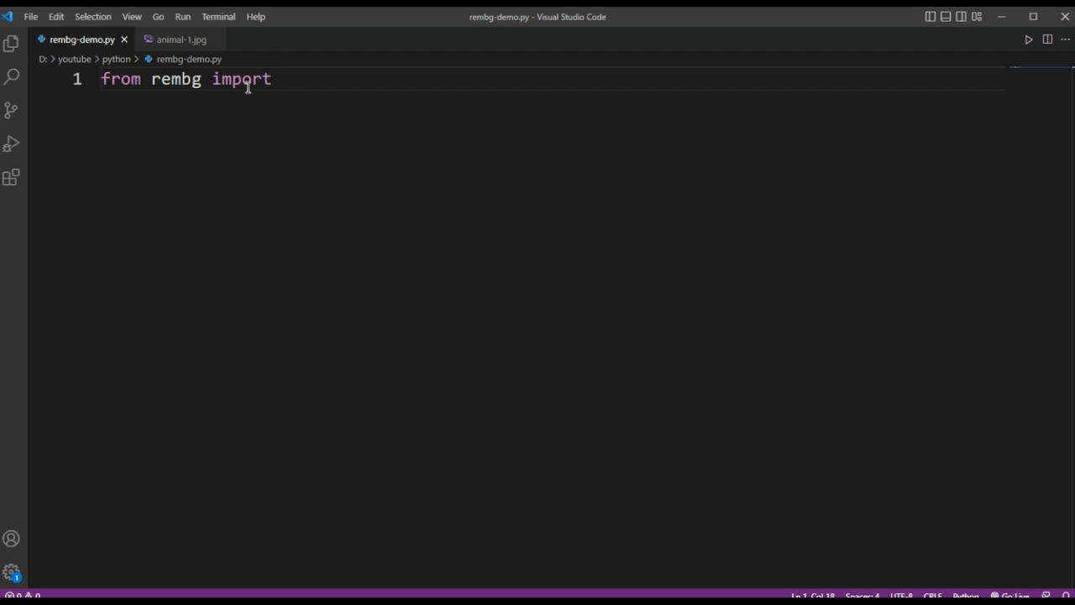
text(remo)
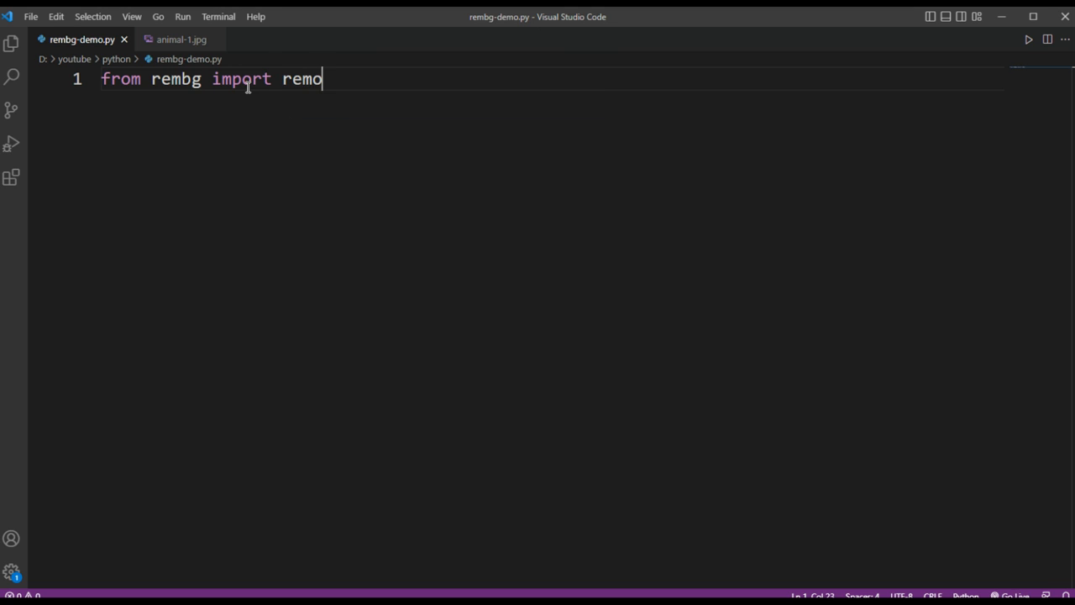
text(ve)
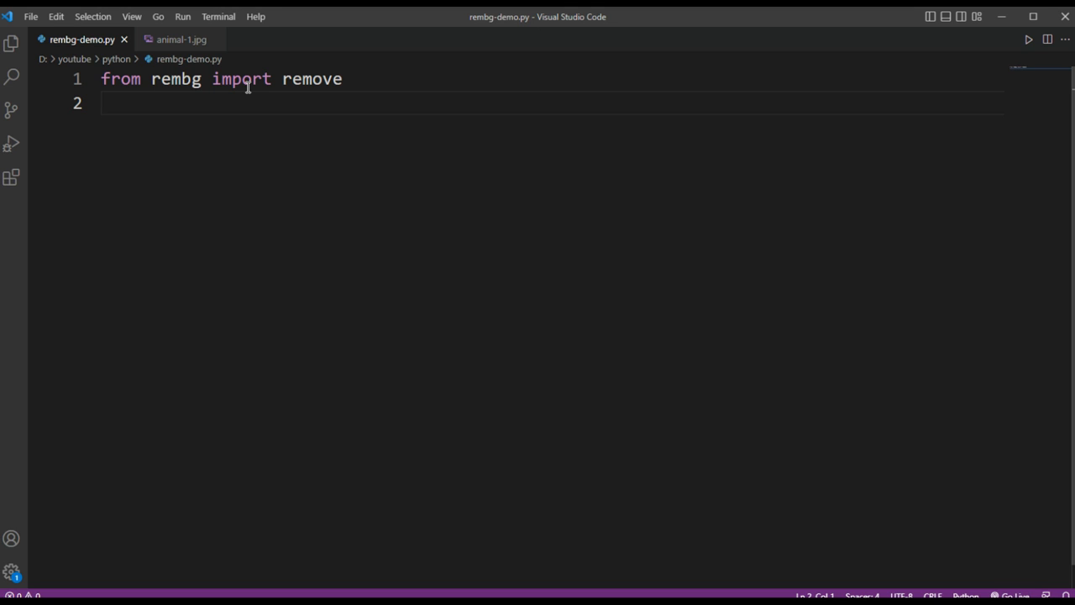
After a blank line, define input_image = 'animal.jpg', correcting a typo in the file name.
key(Enter)
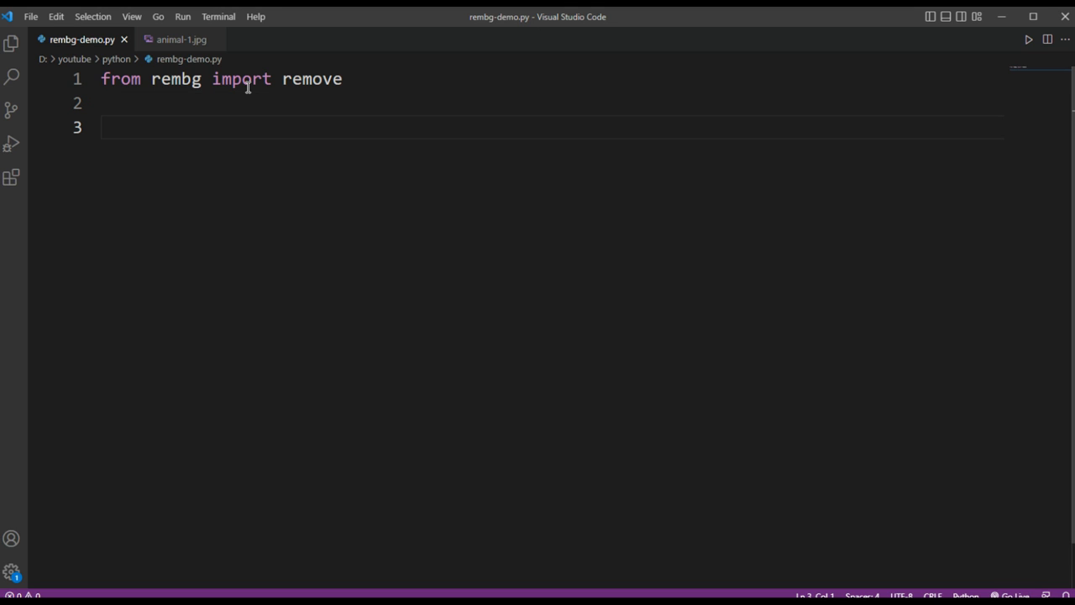
text(input_)
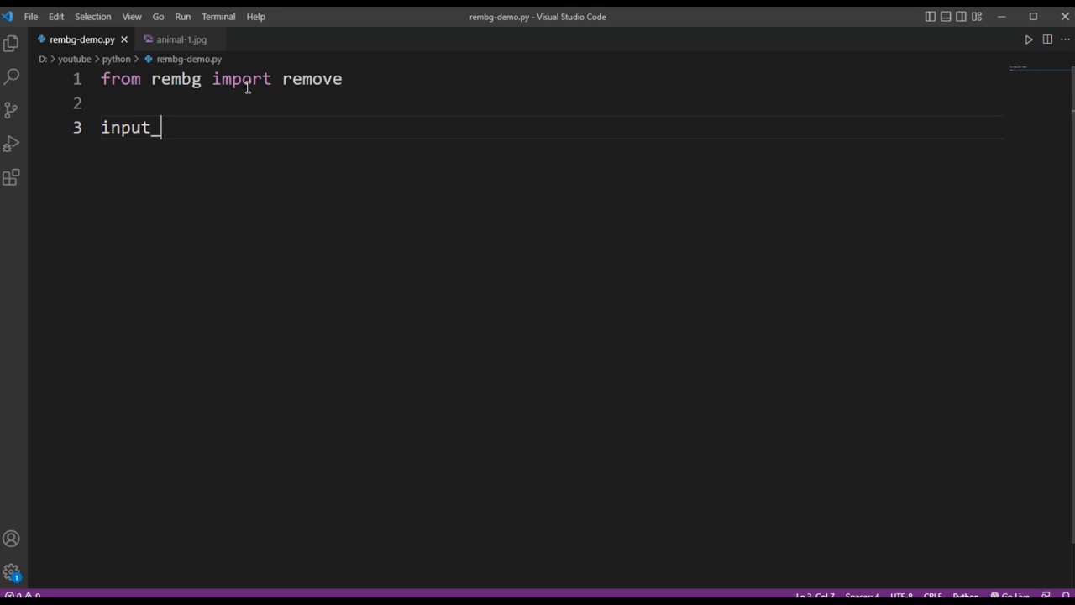
text(image)
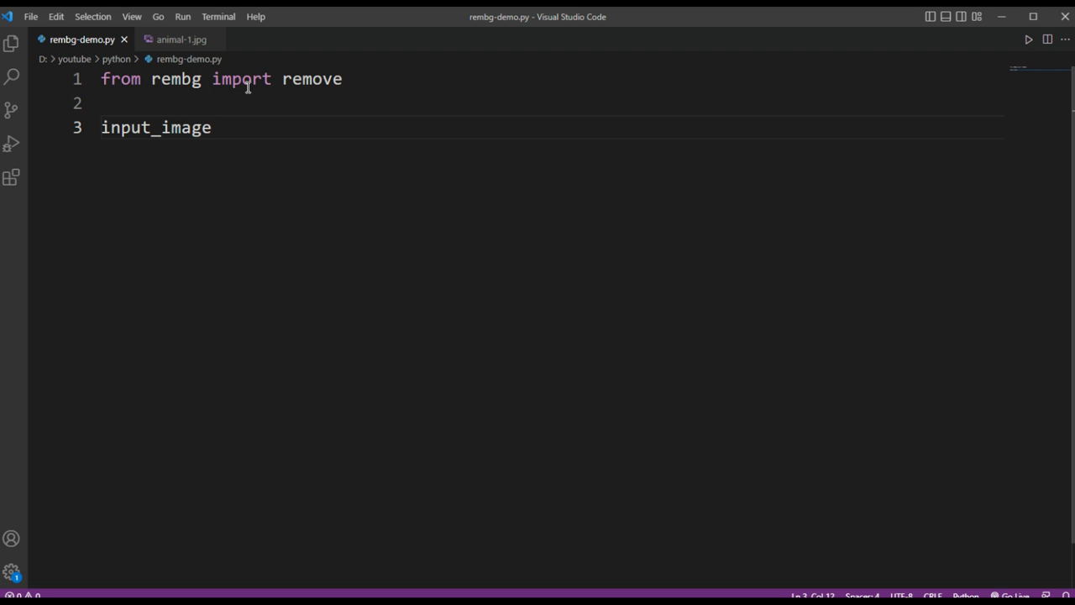
text(='')
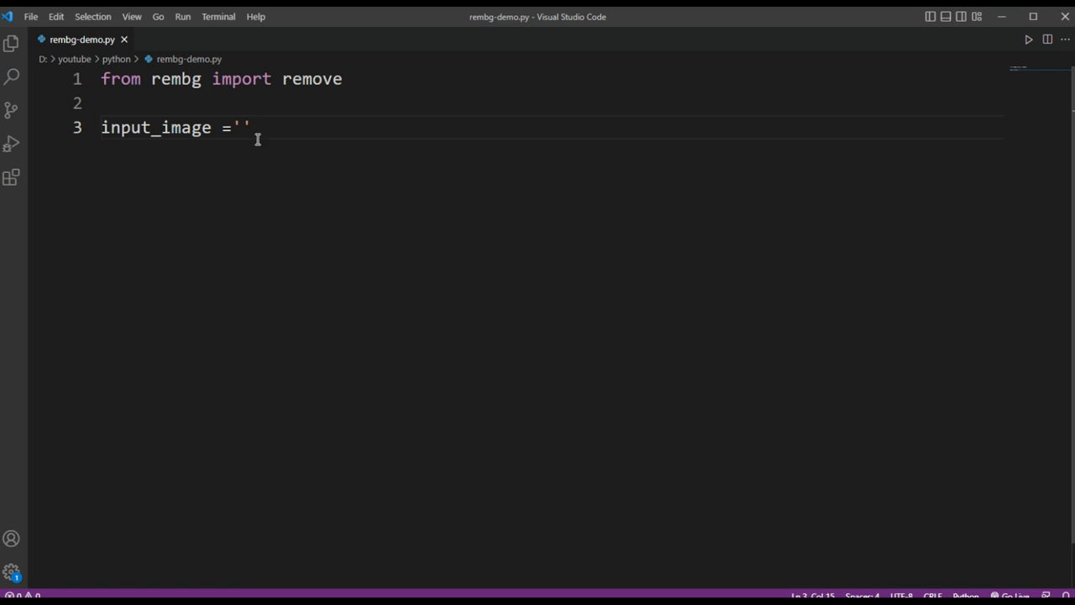
text(an)
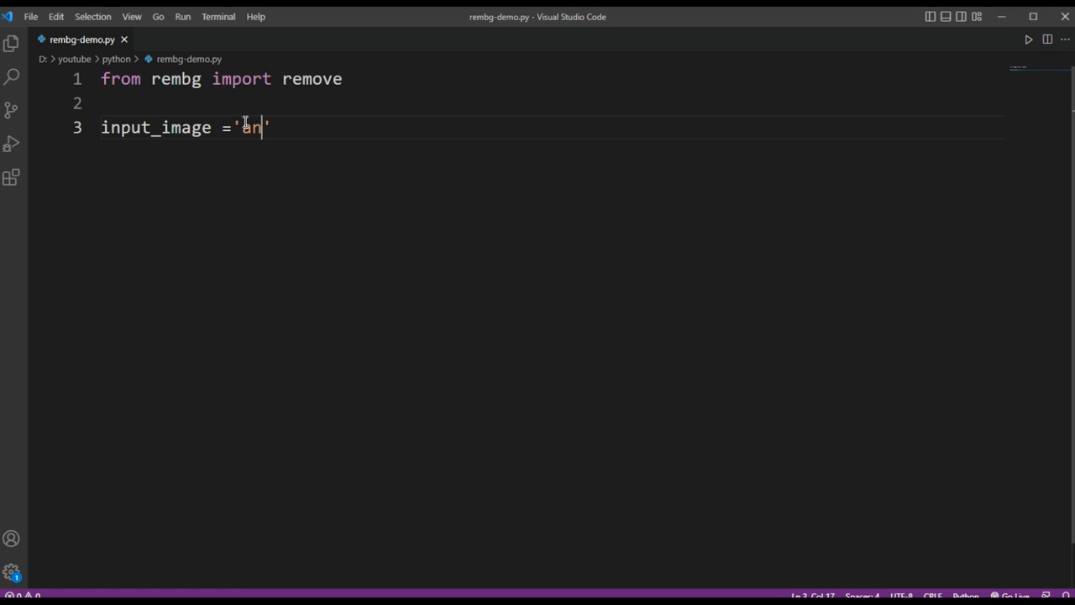
text(iml)
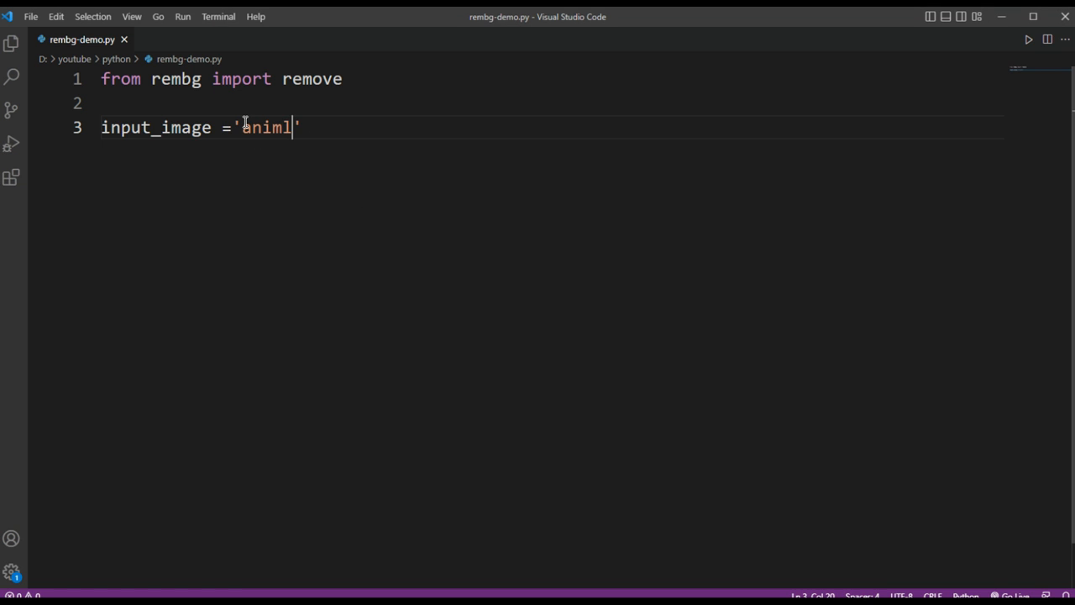
key(Backspace)
text(al.j)
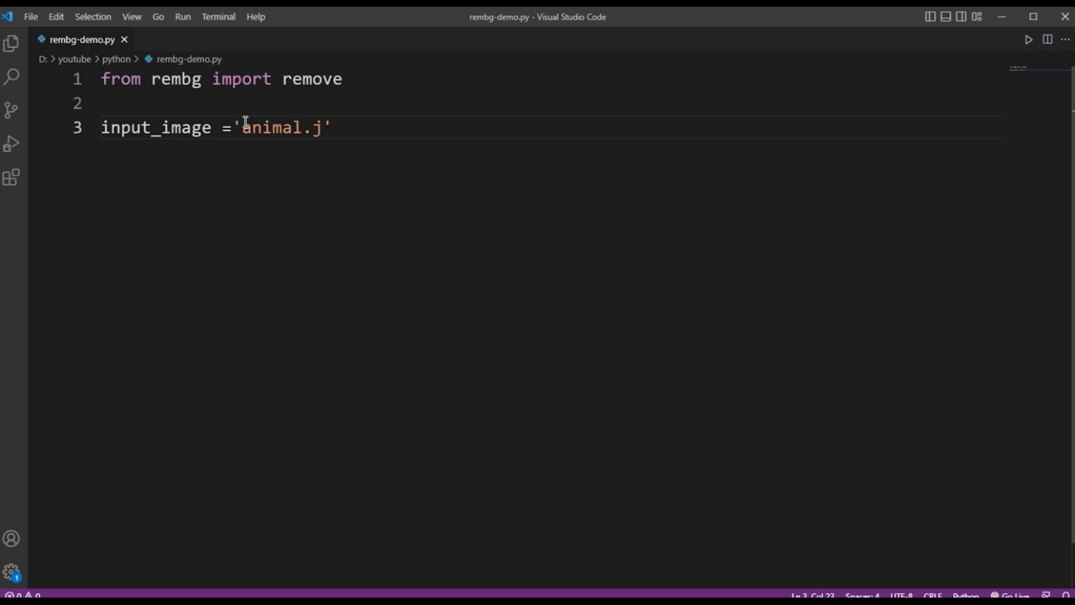
text(pg)
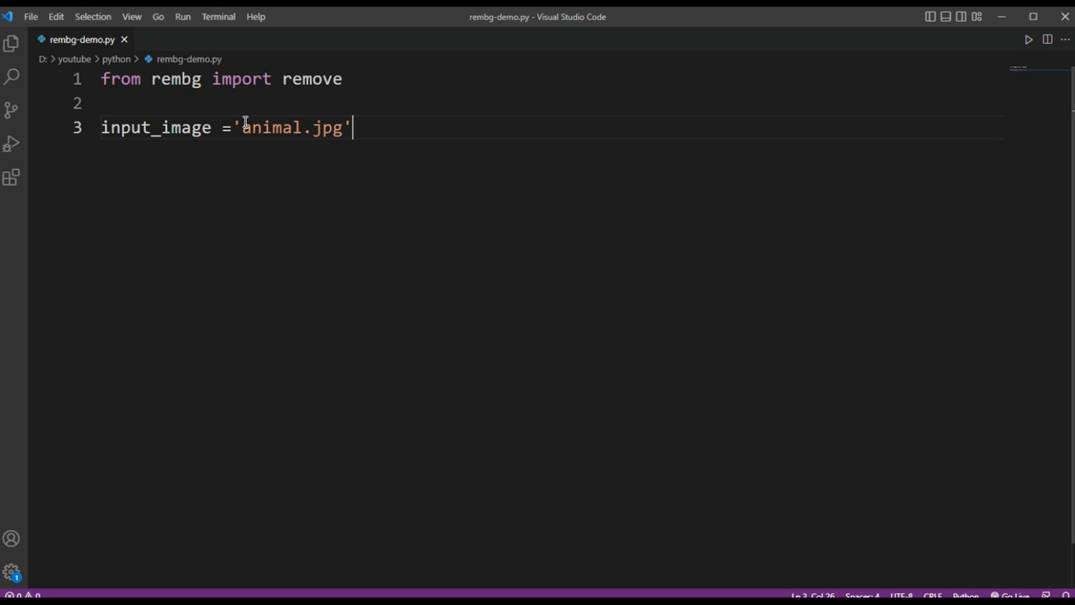
key(Enter)
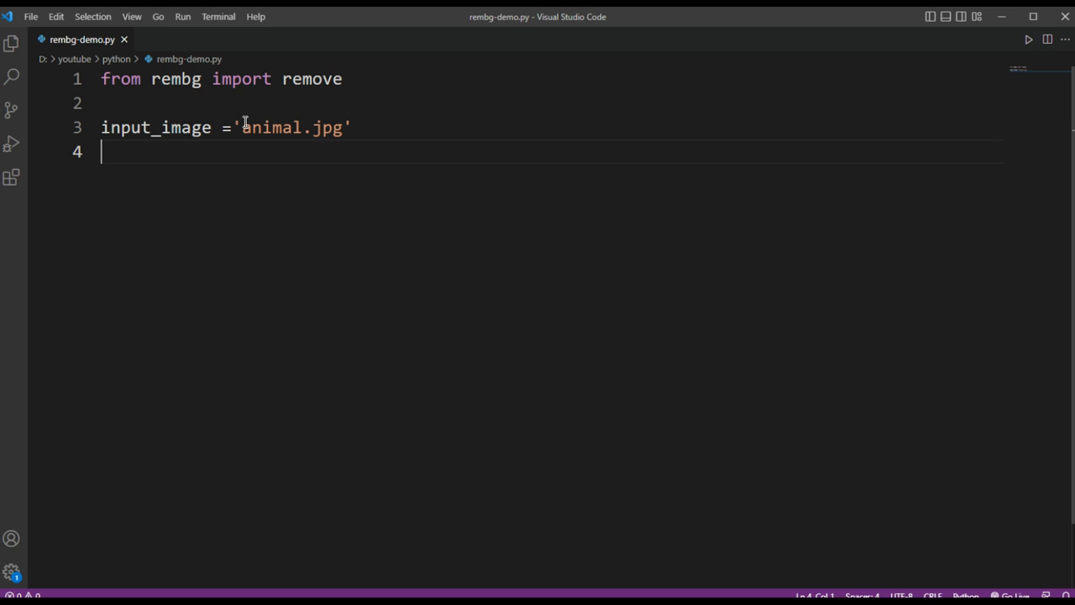
Define output_image = 'out.jpg' on the next line and start a new line.
text(o)
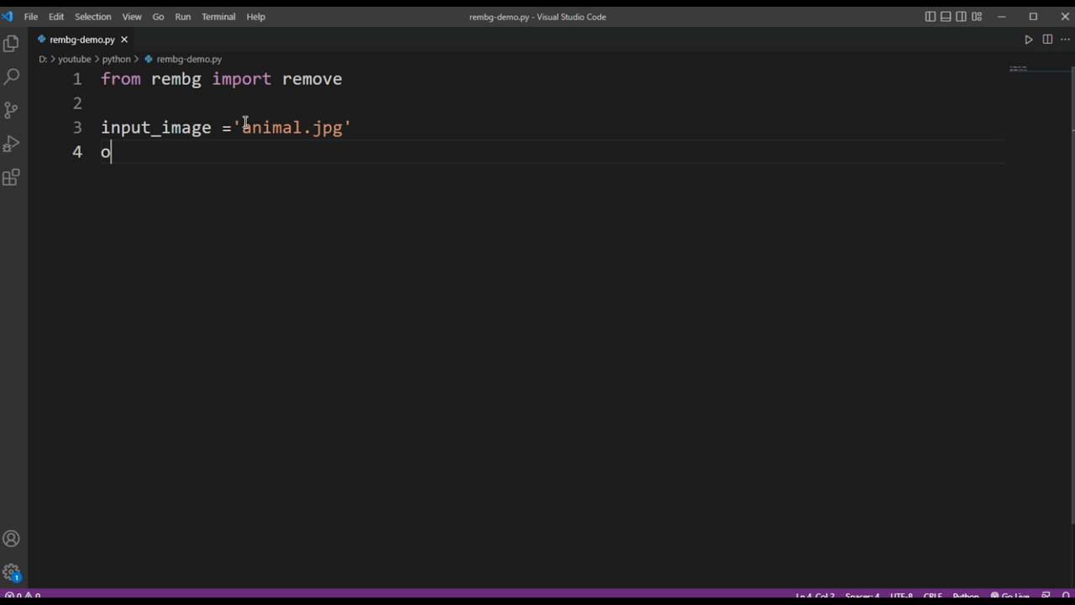
text(ut)
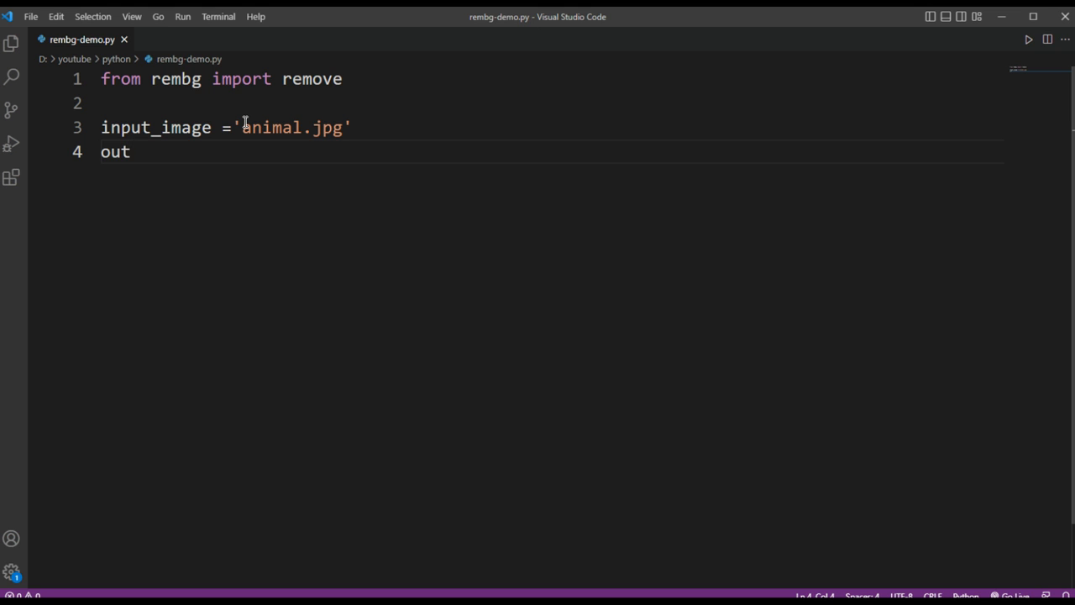
text(put_)
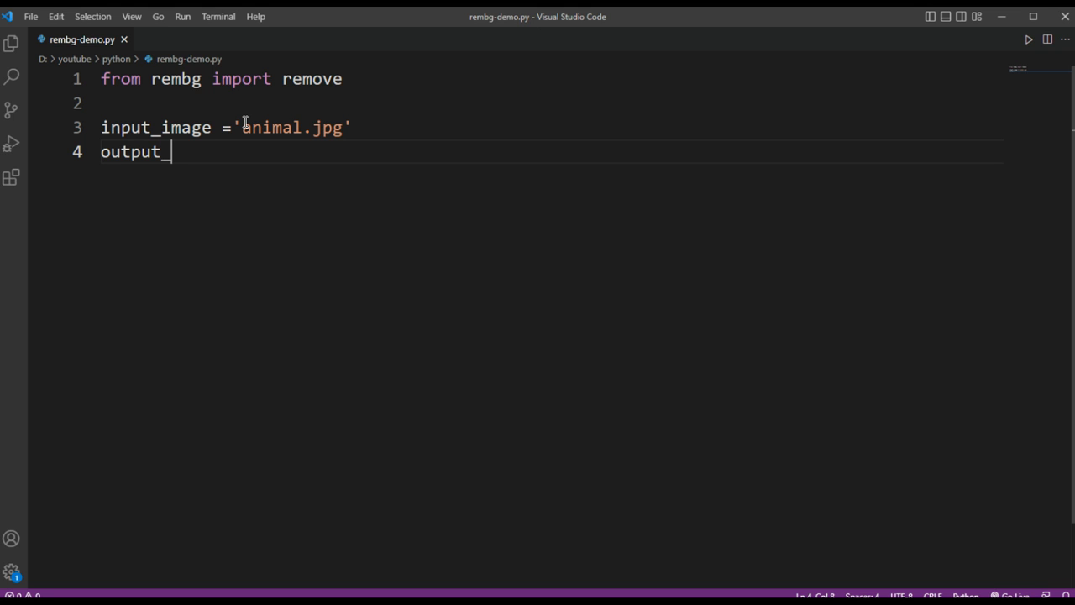
text(i)
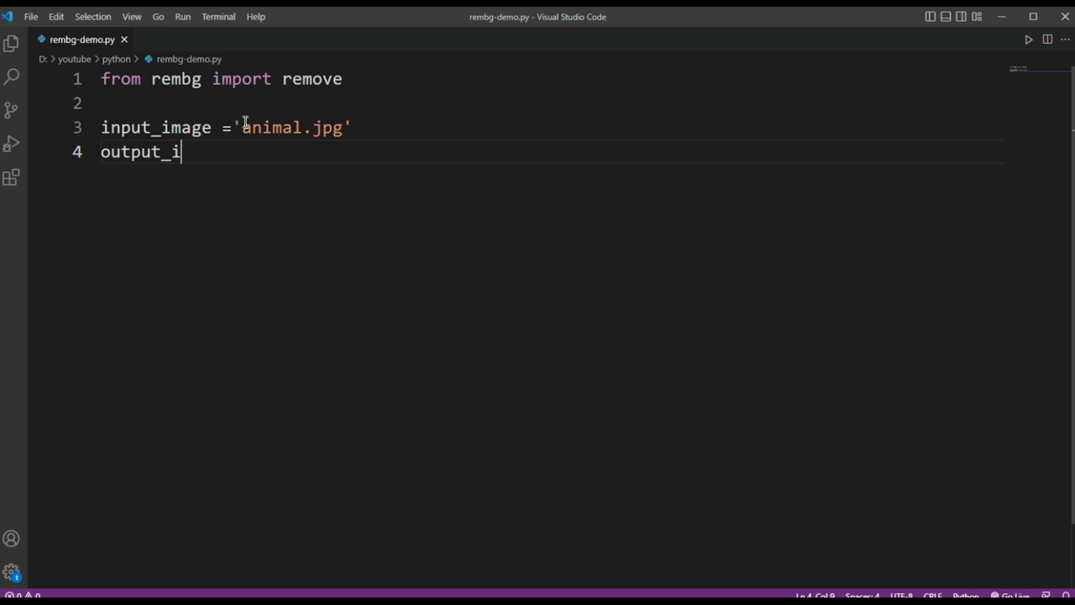
text(mage)
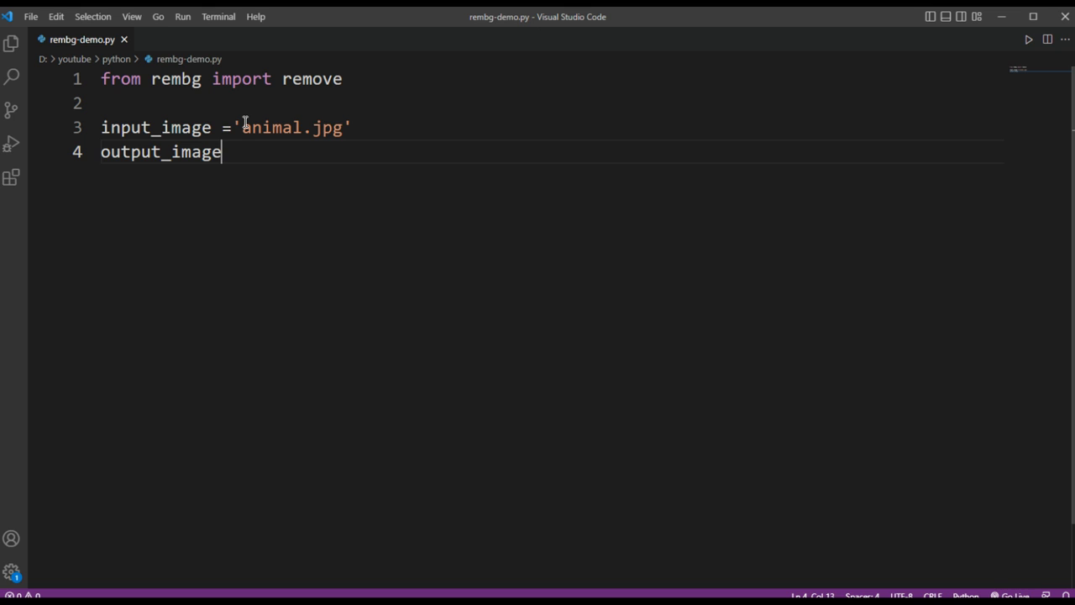
text(=)
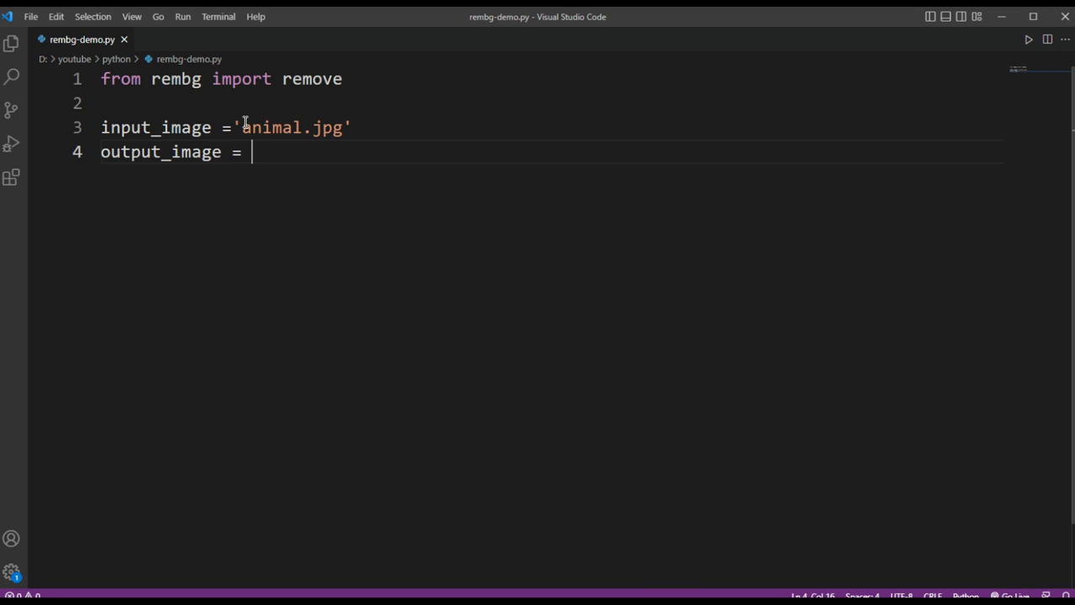
text('o')
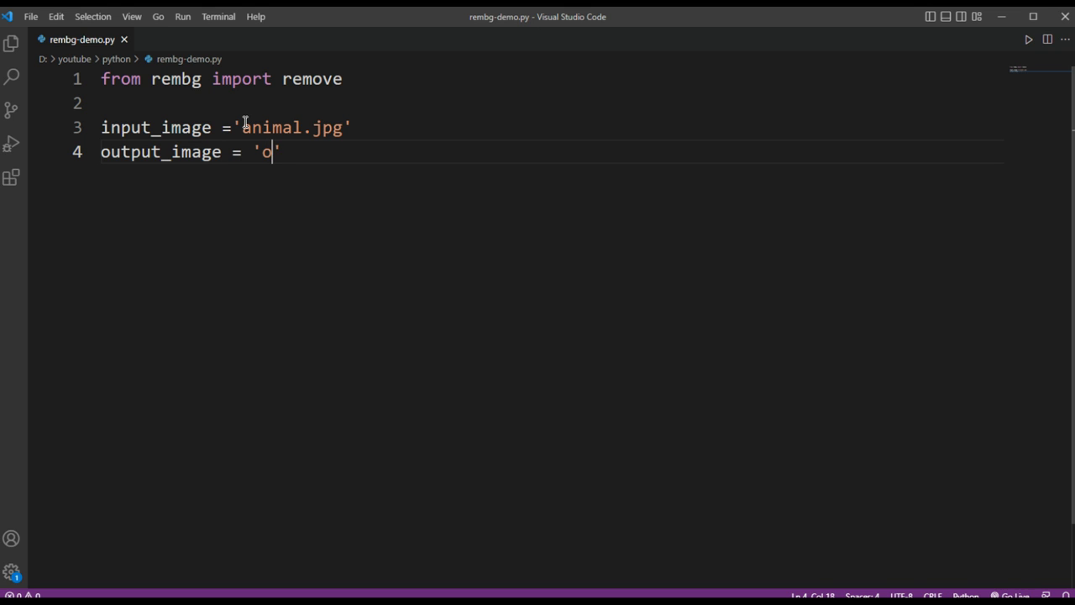
text(ut.)
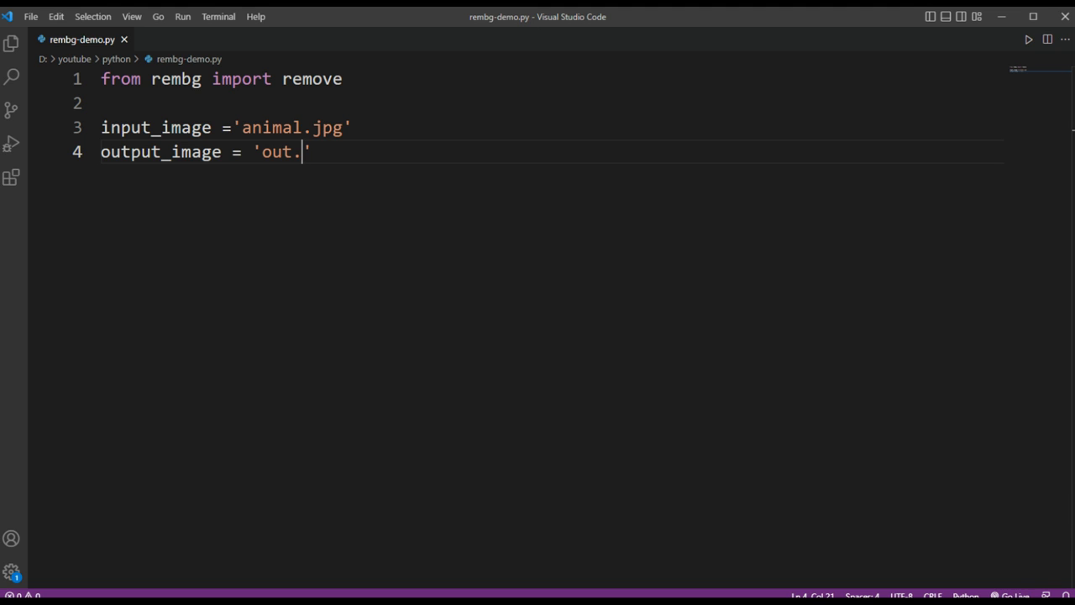
mouse_move(319, 168)
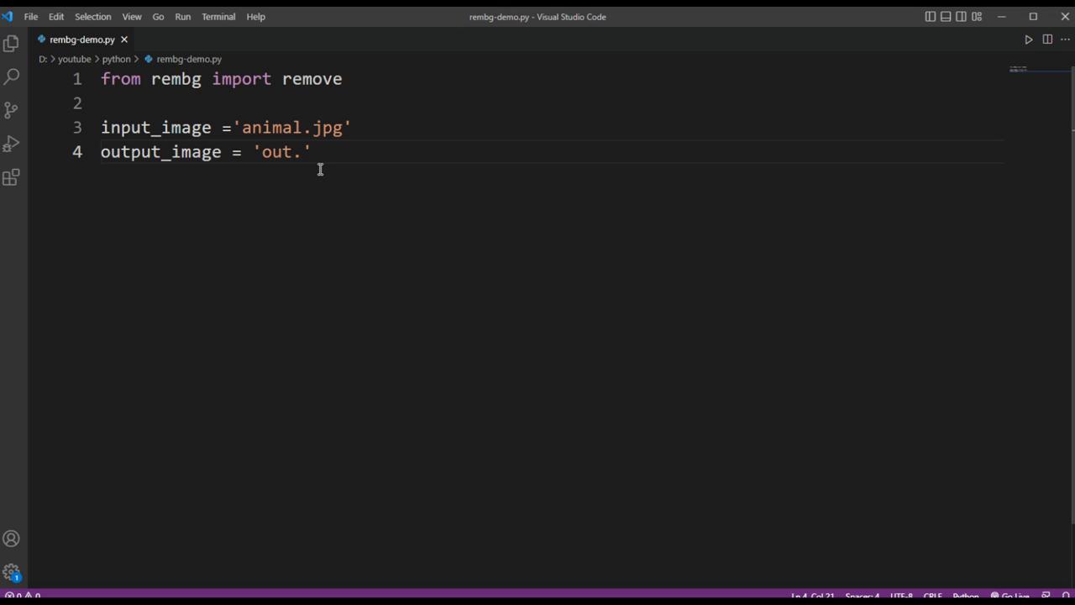
text(jpg)
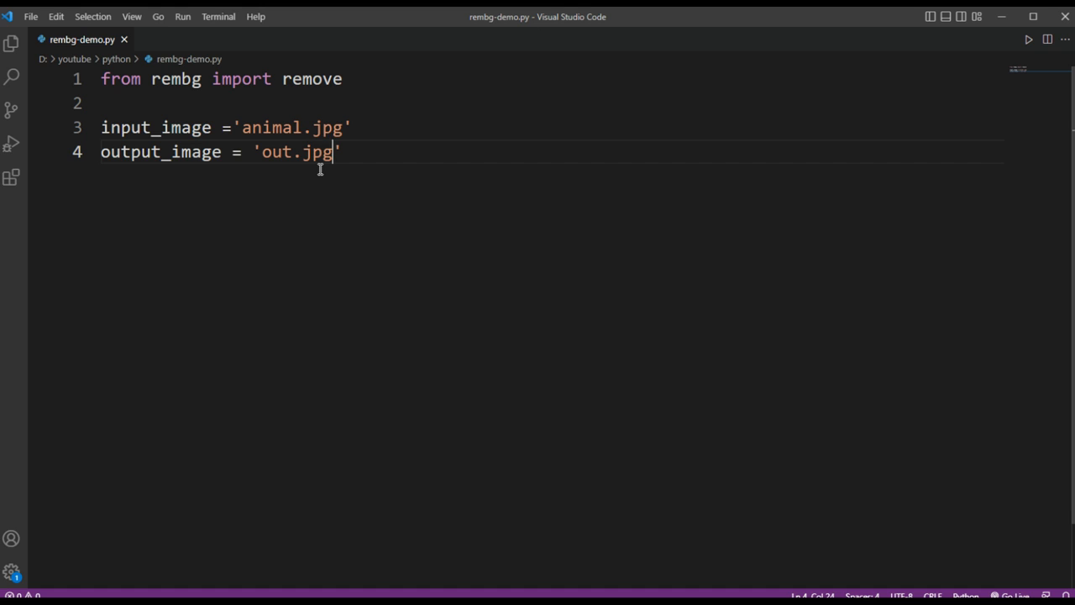
key(Enter)
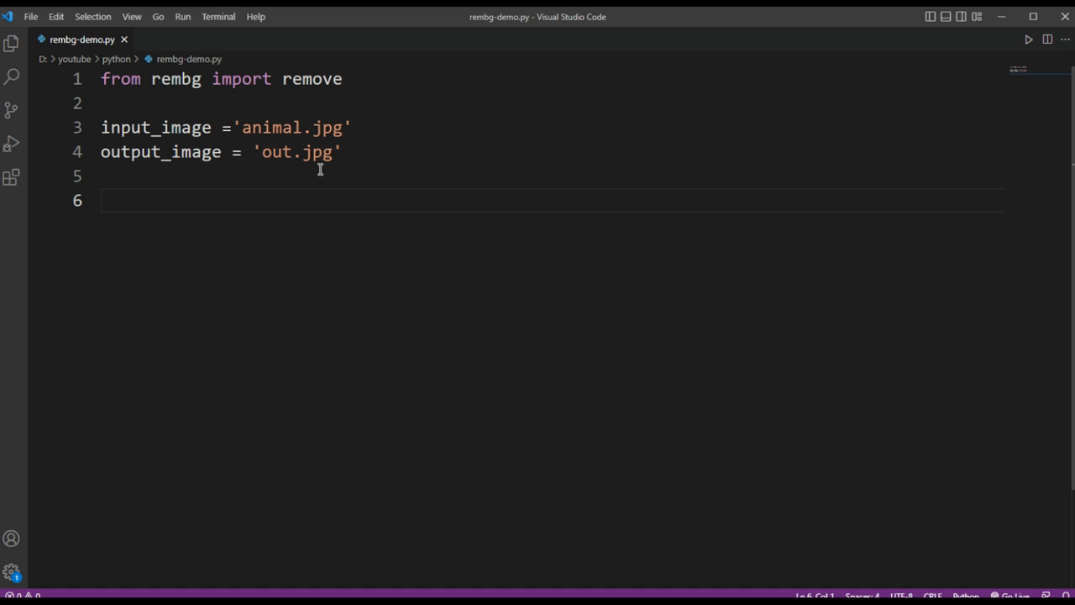
Write with open(input_image,'rb') as i: using autocomplete, and start its indented body.
text(with)
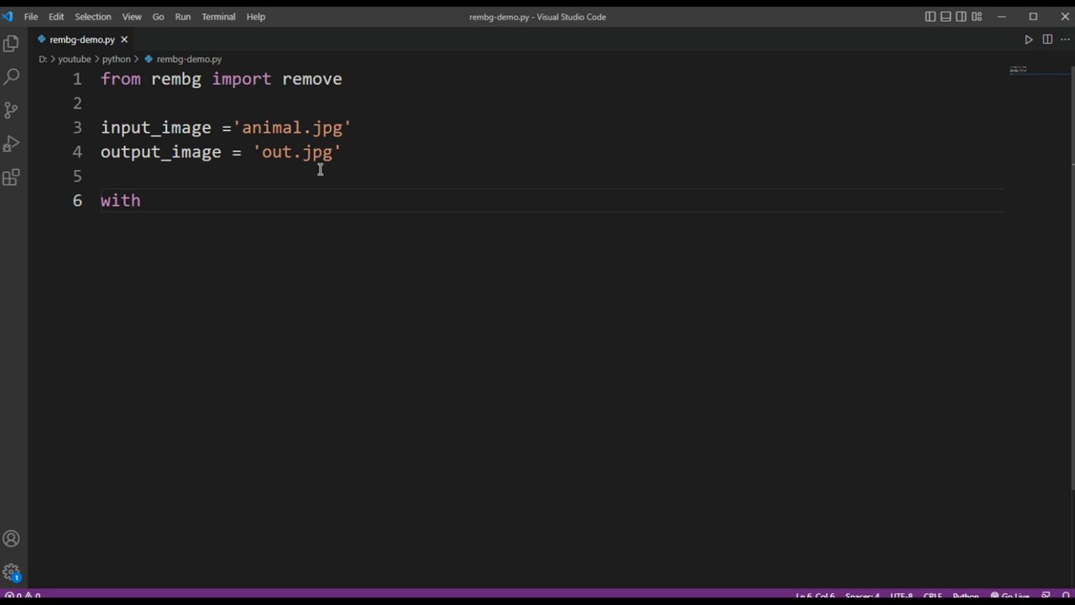
text(open)
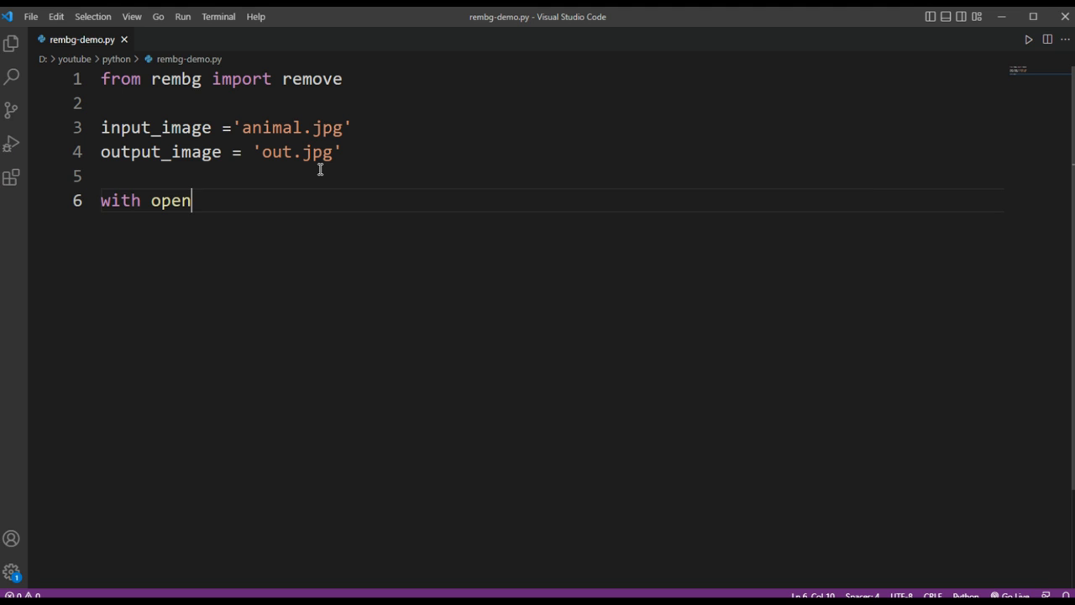
text((input)
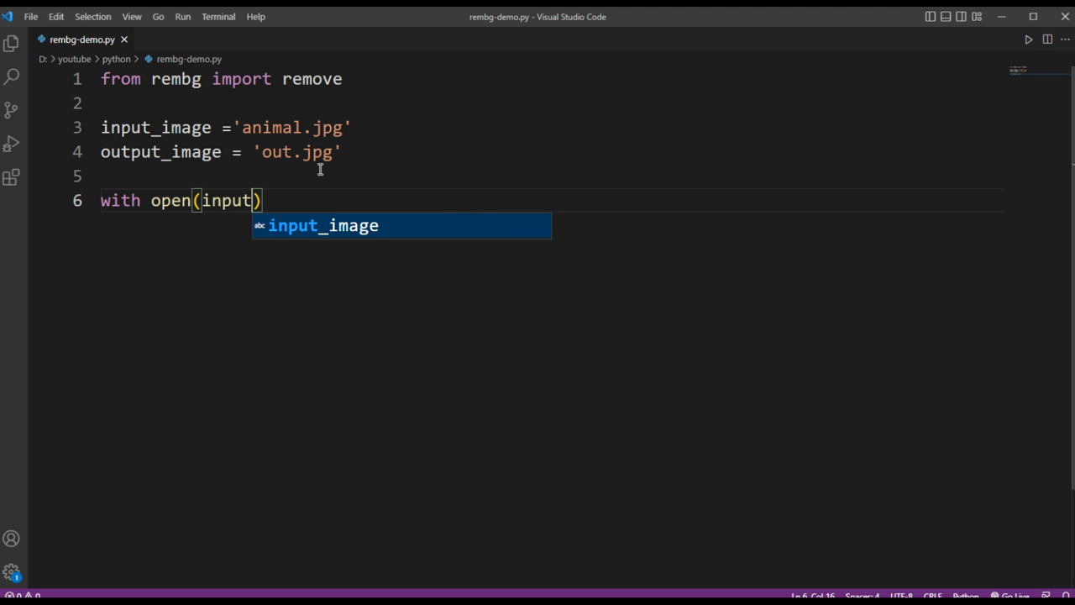
key(Tab)
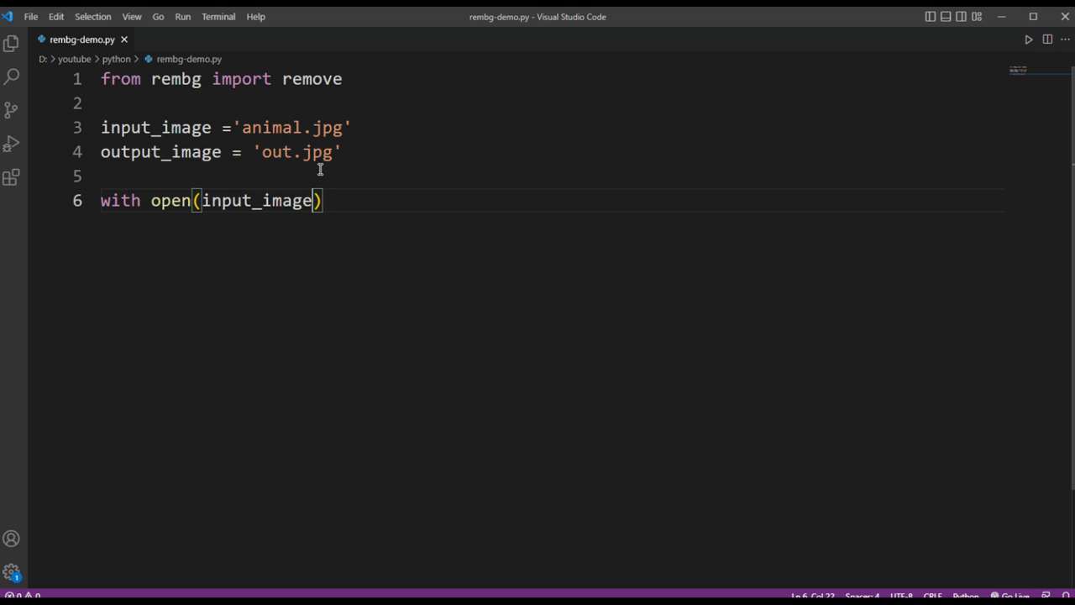
text(,'')
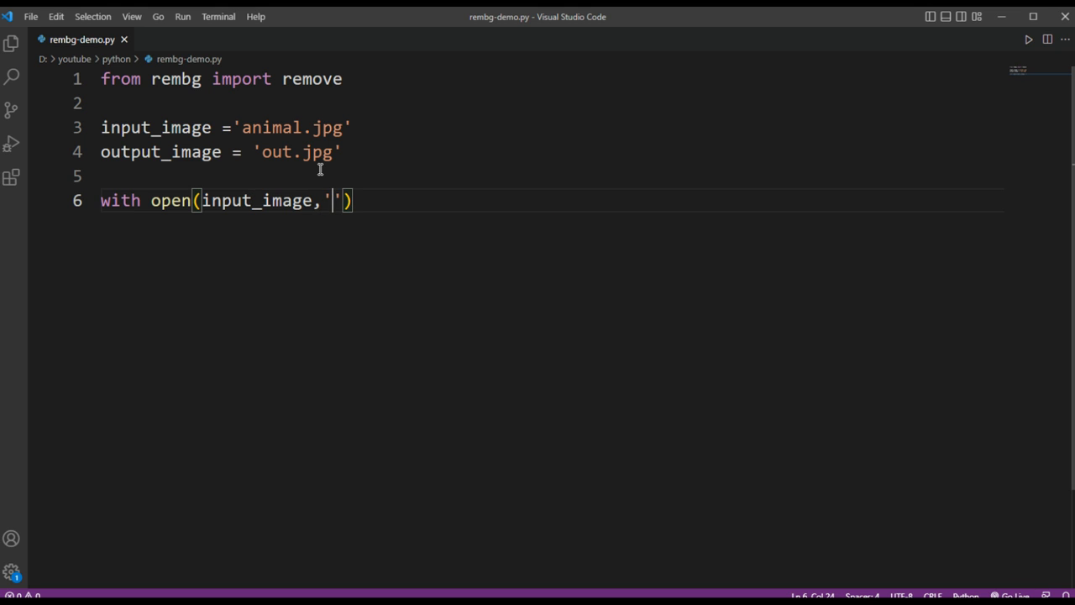
text(rb)
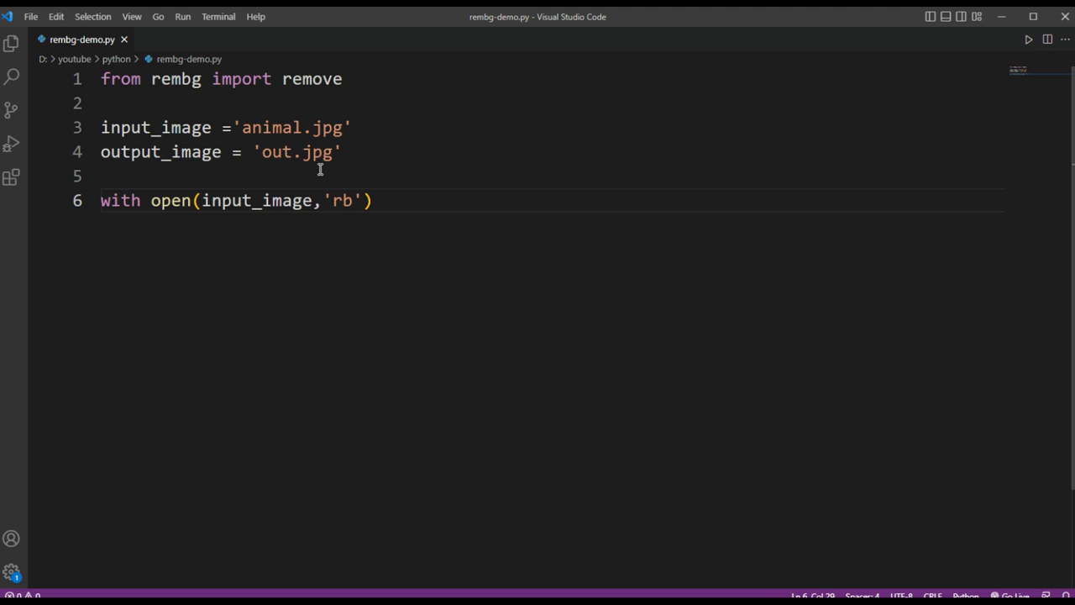
text(as i:)
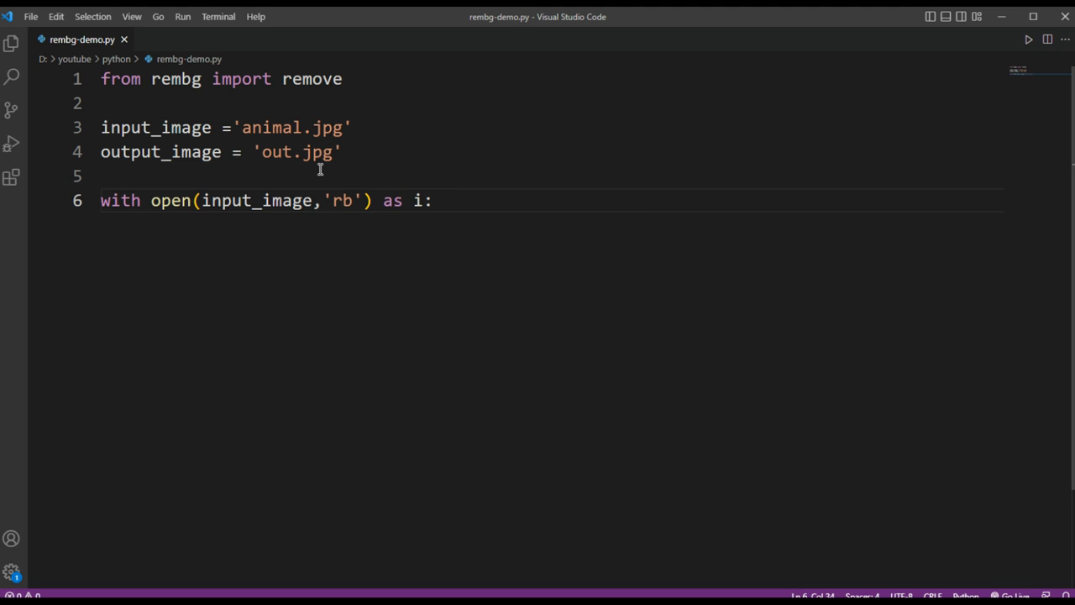
key(Enter)
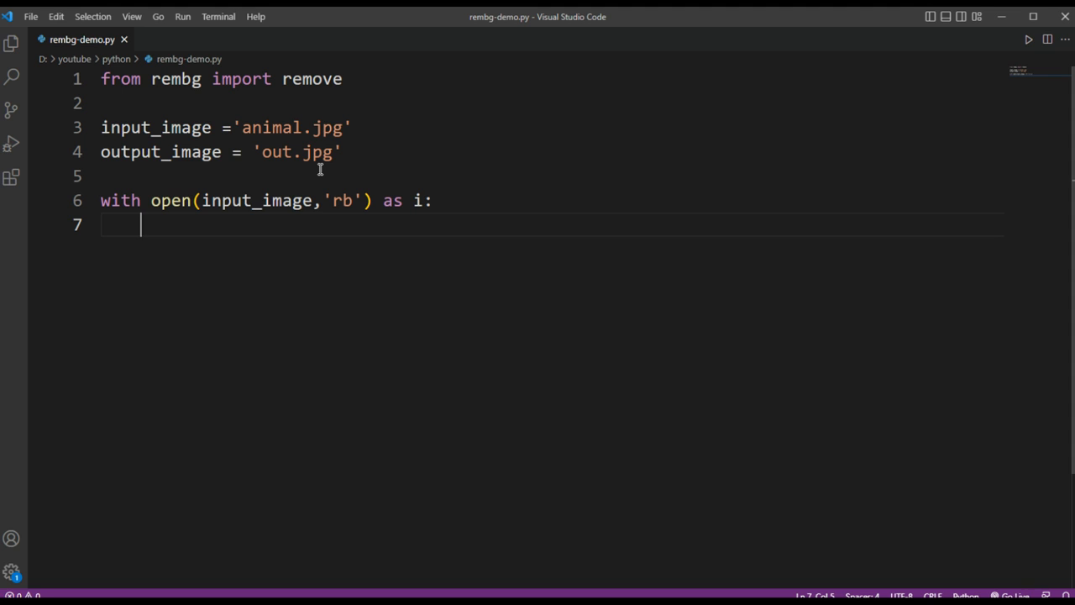
Write the nested with open(output_image,'wb') as o: and start its indented body.
text(wi)
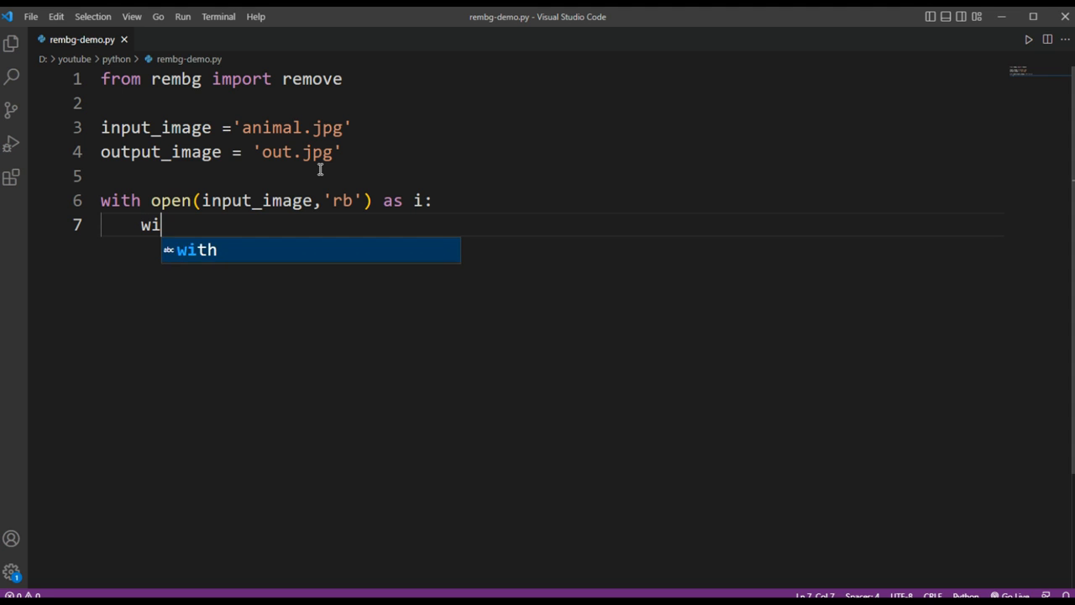
text(th open()
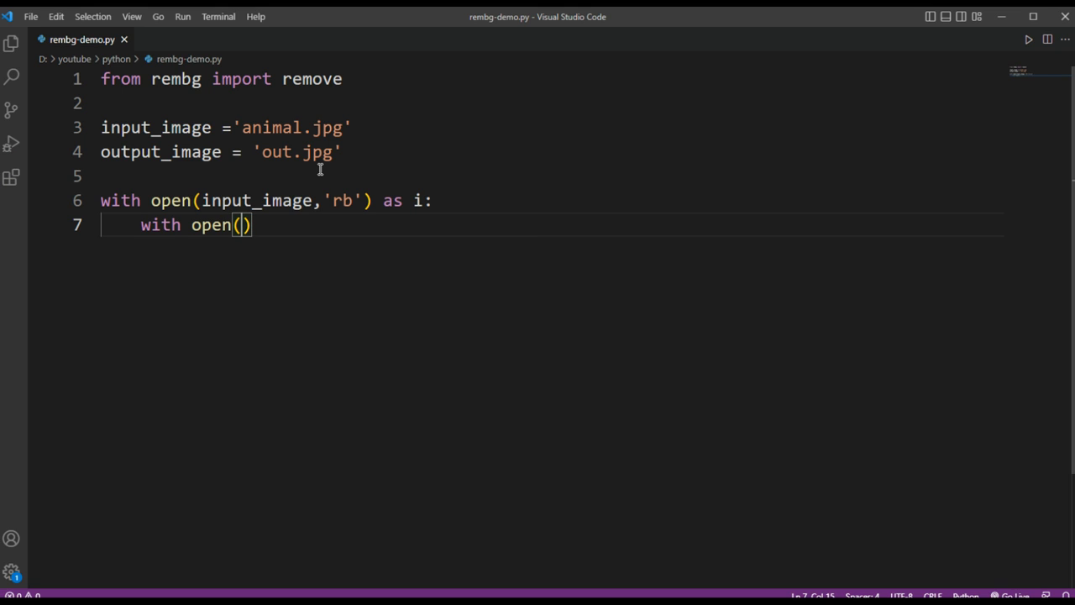
text(output_image)
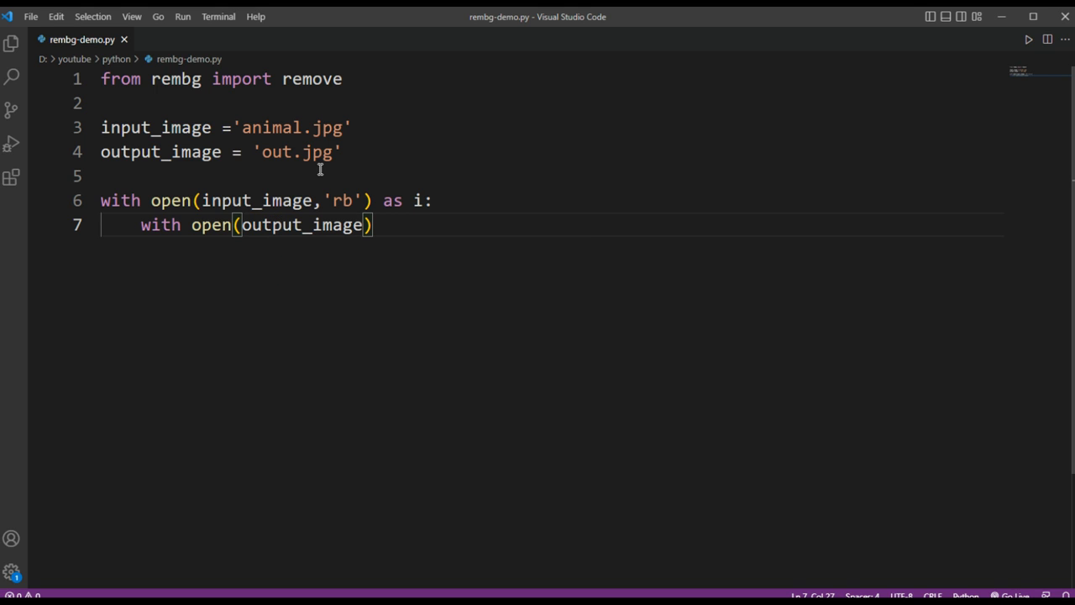
text(,)
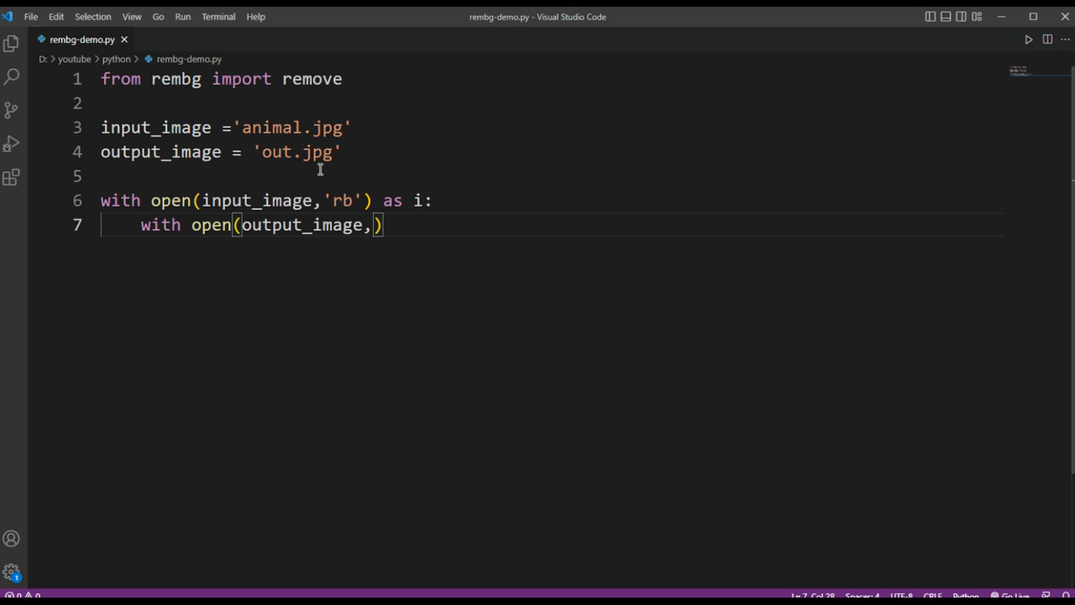
text('w')
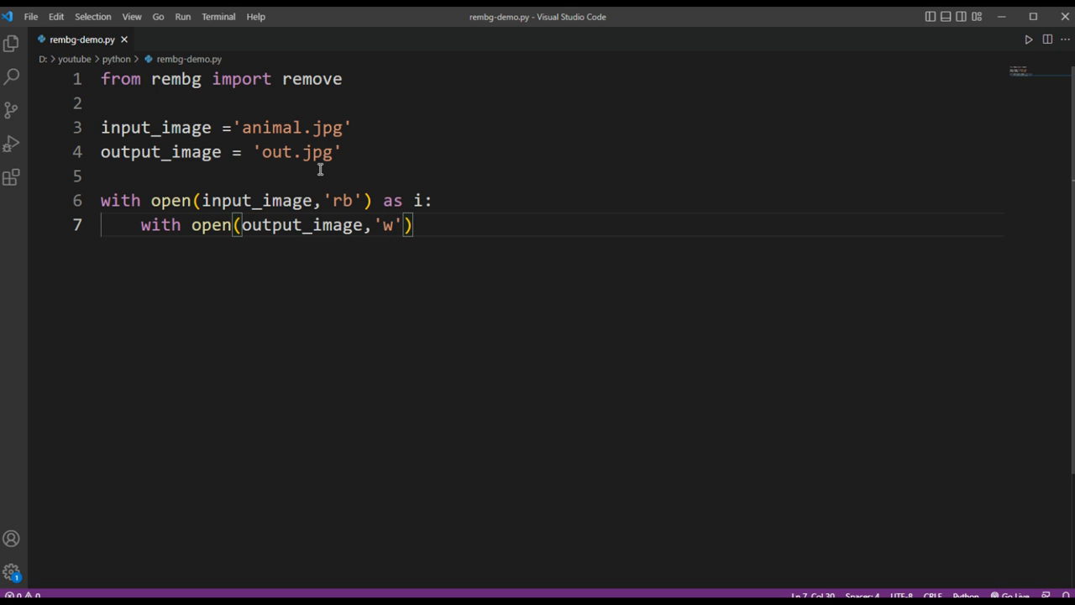
text(b)
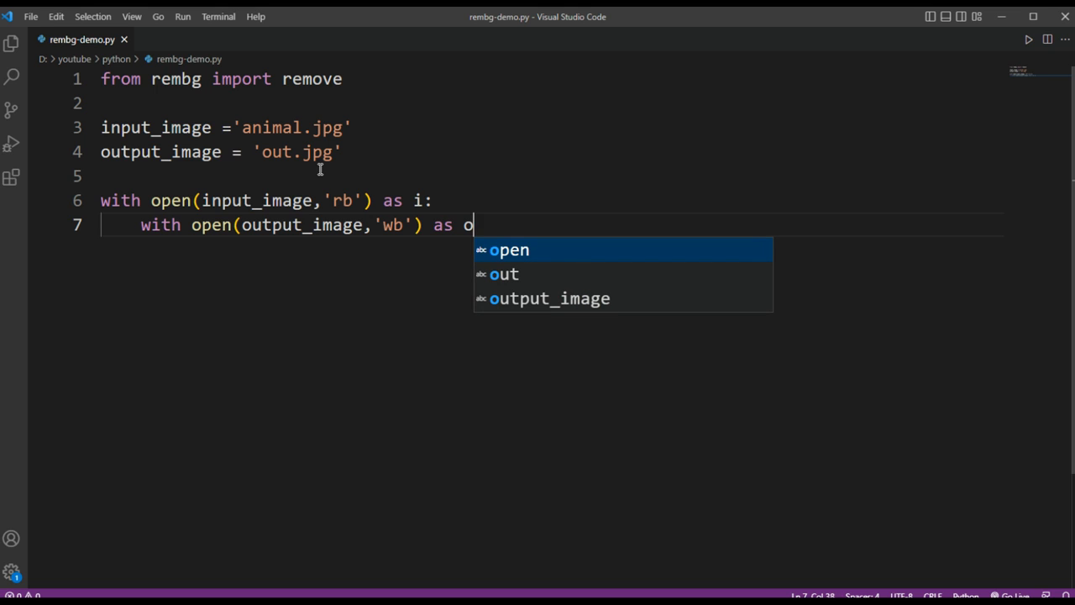
text(:)
key(enter)
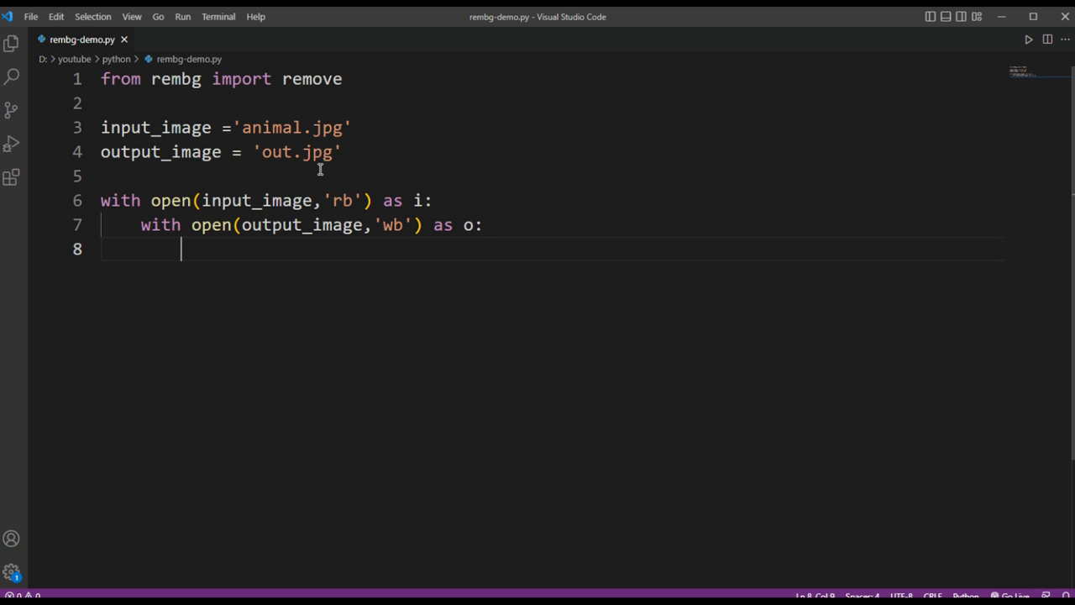
Inside the nested block, set input = i.read() and start a new line.
text(input =)
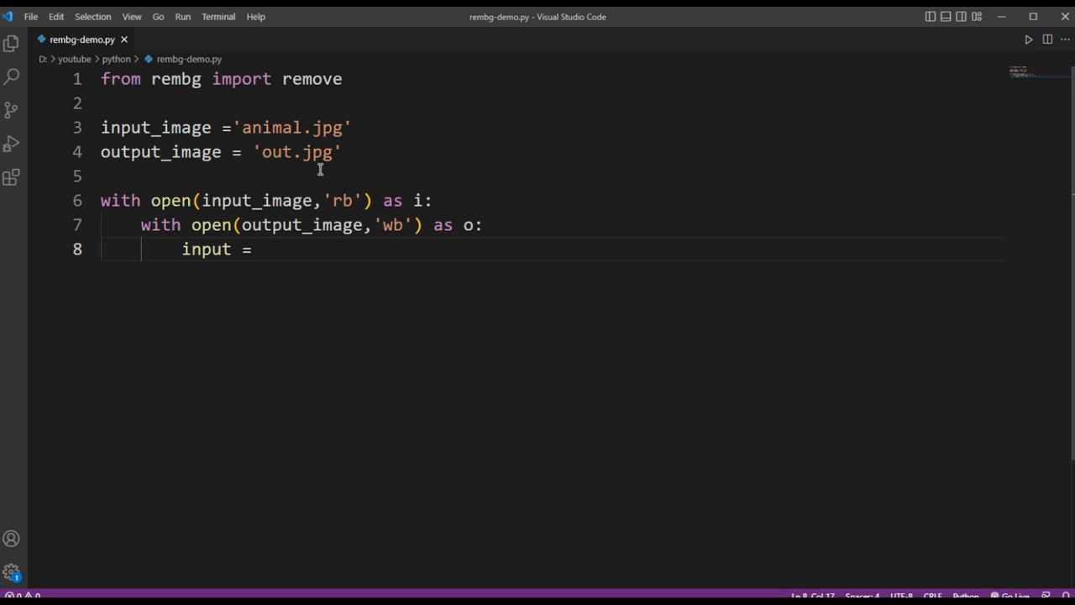
text(i.read)
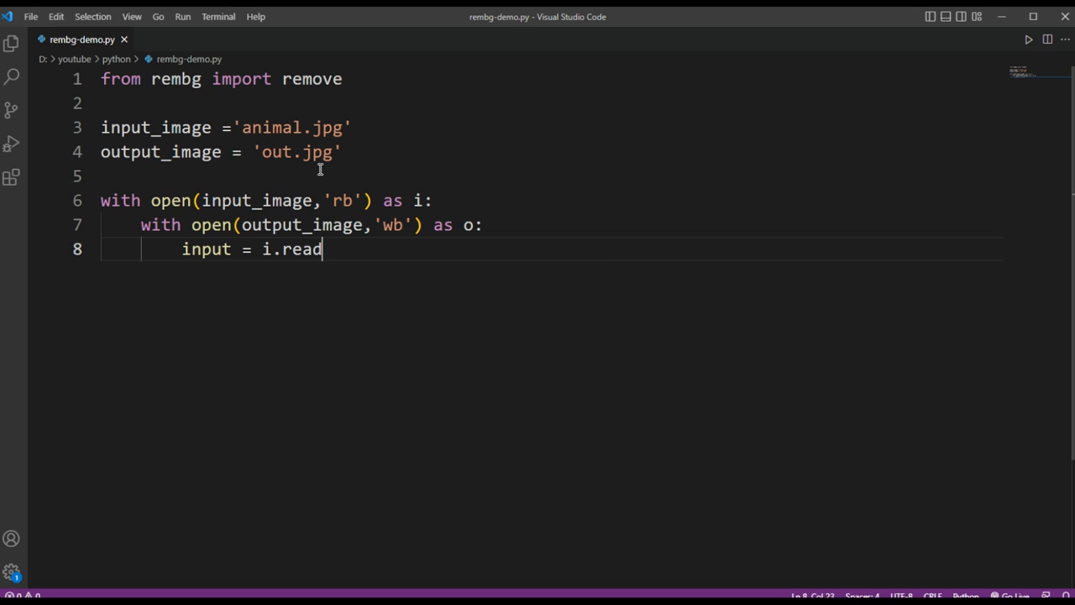
text(())
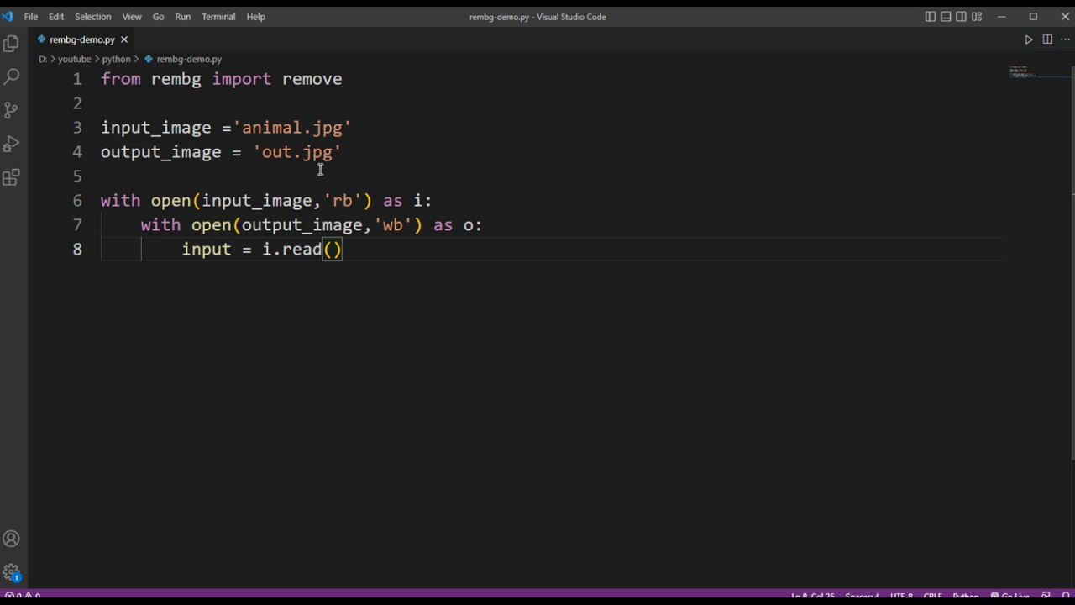
key(Enter)
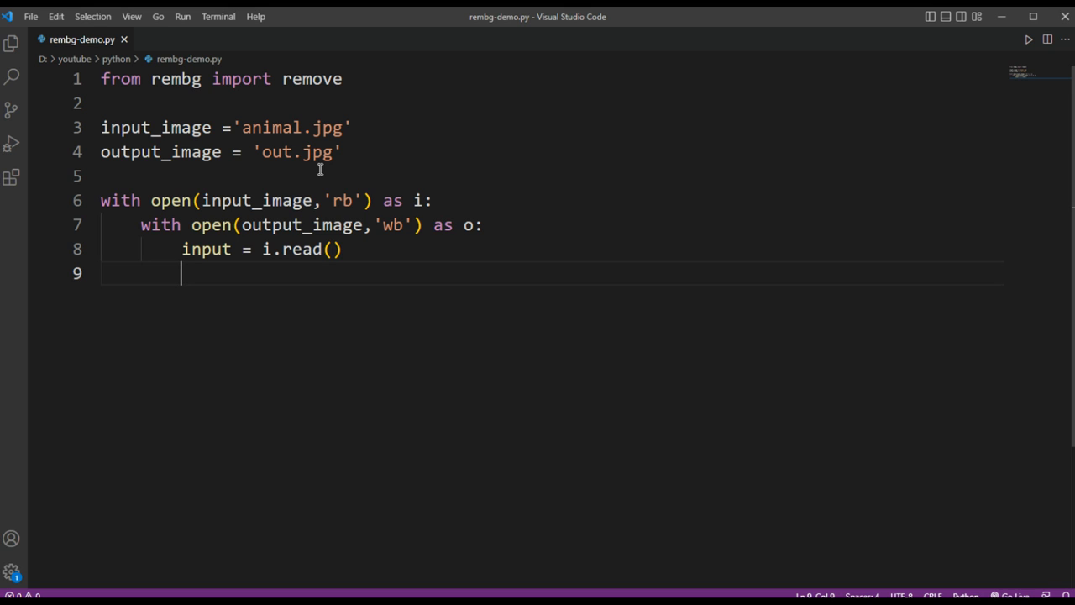
Set output = remove(input) and start a new line.
text(out)
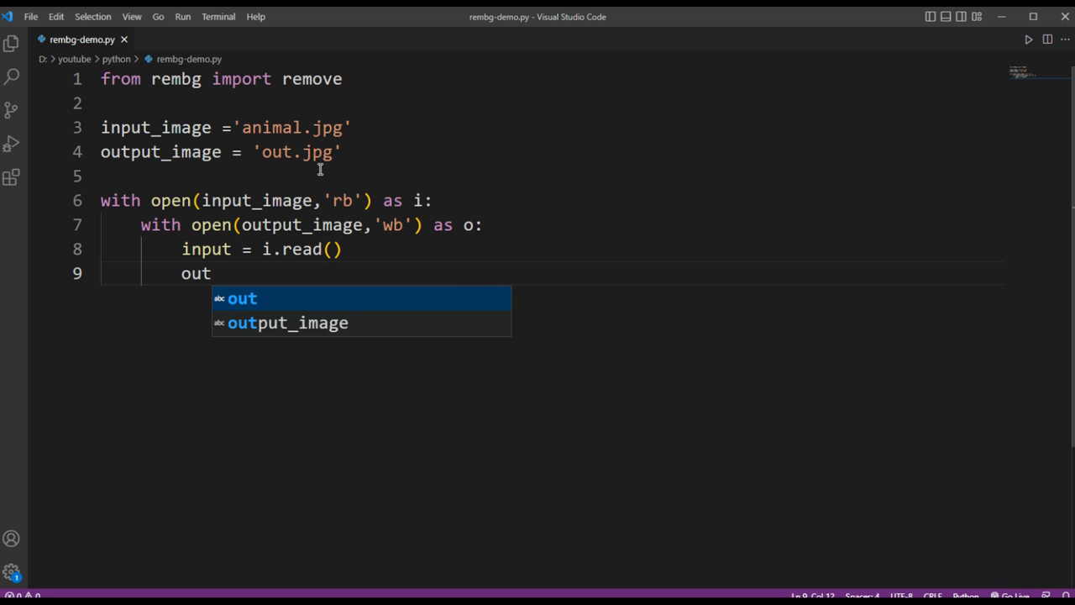
text(p)
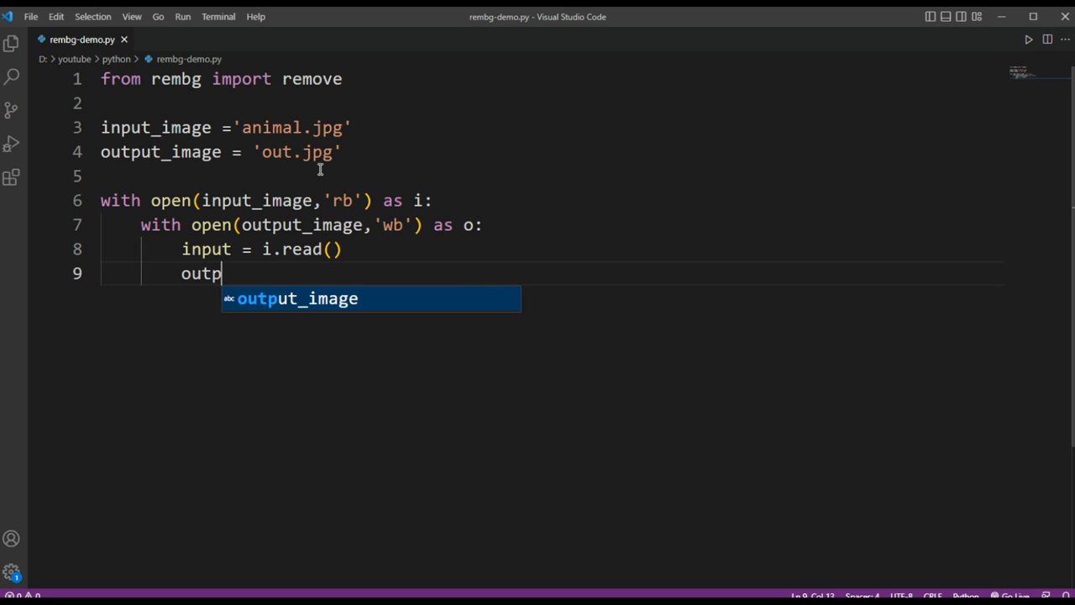
text(ut =)
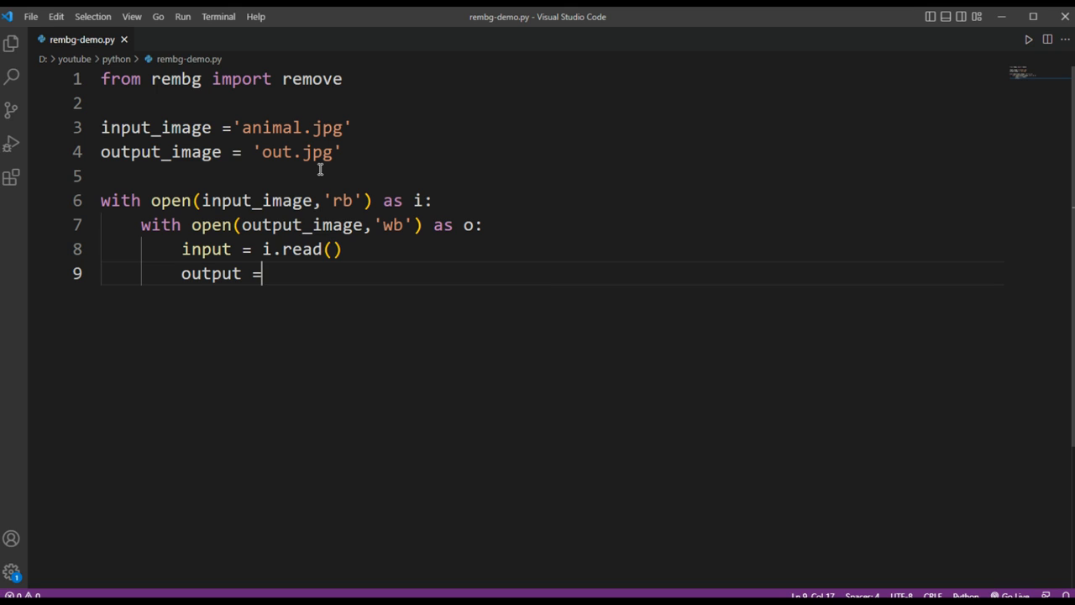
text(remove()
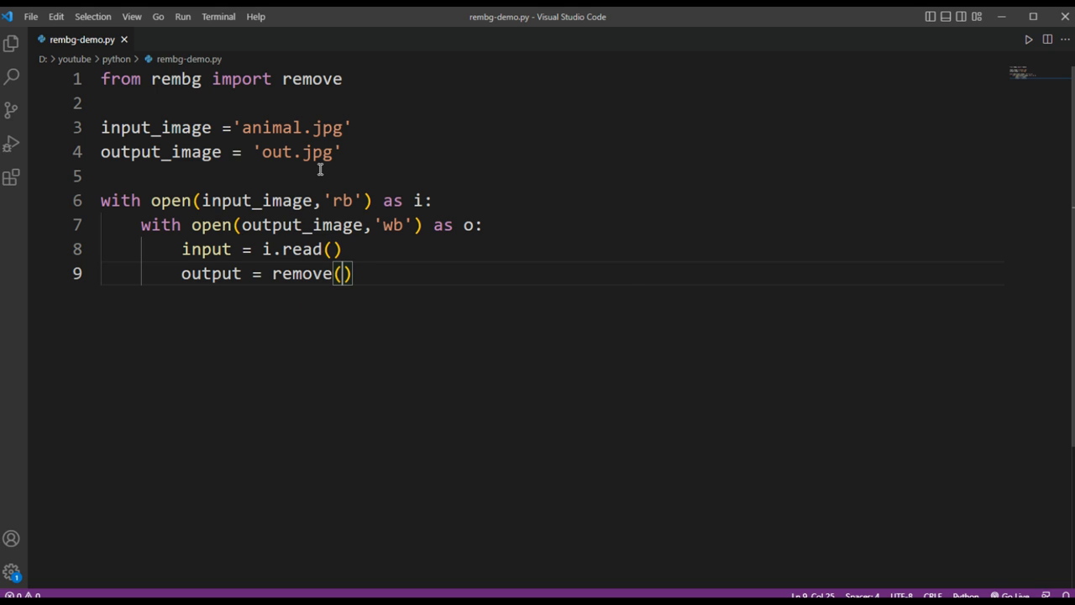
text(input)
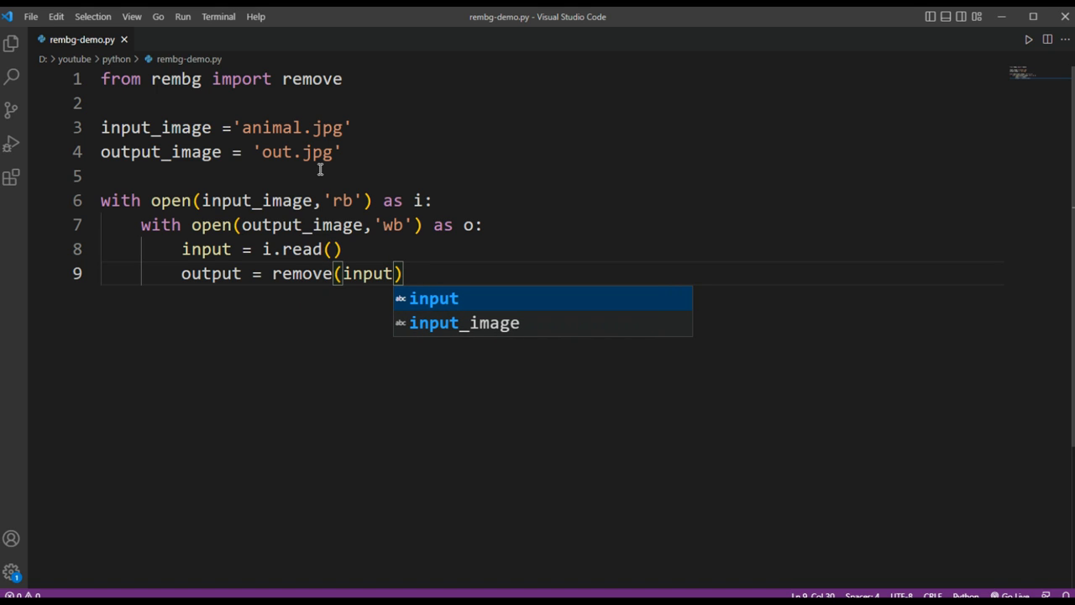
key(Escape)
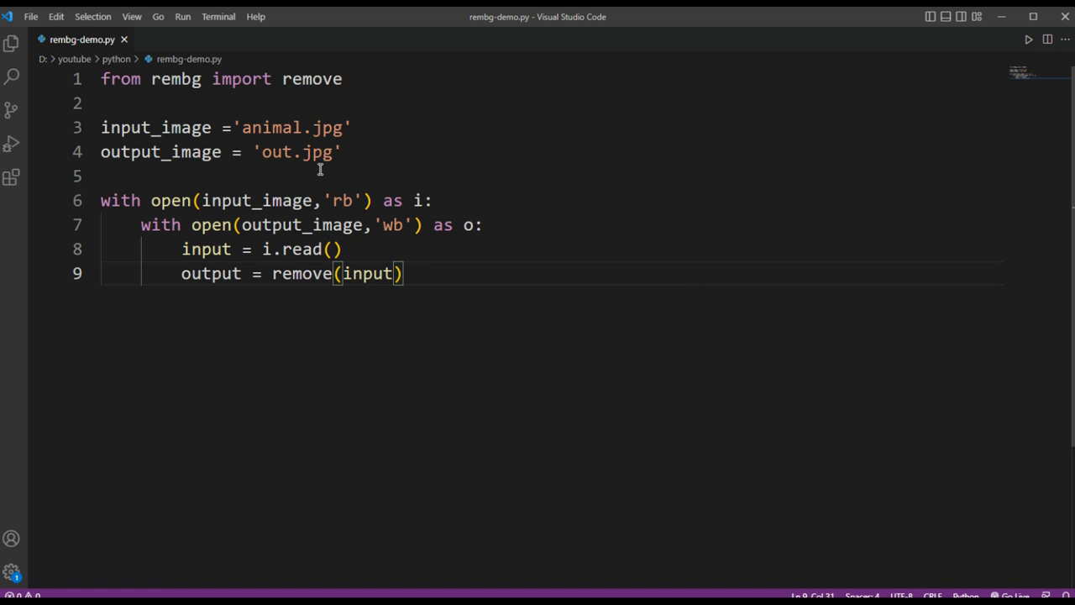
key(Enter)
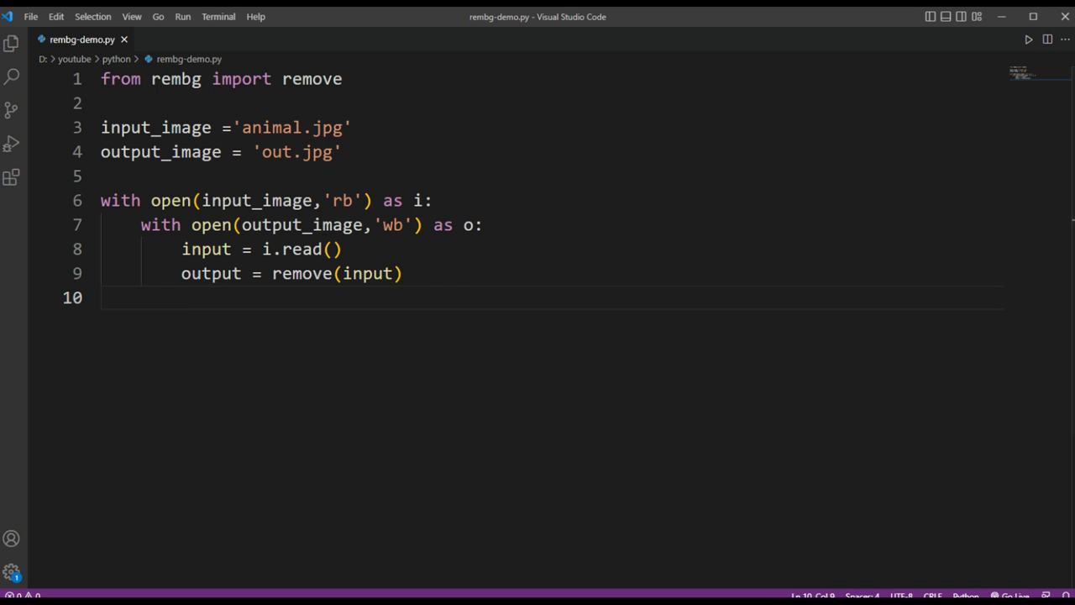
mouse_move(345, 195)
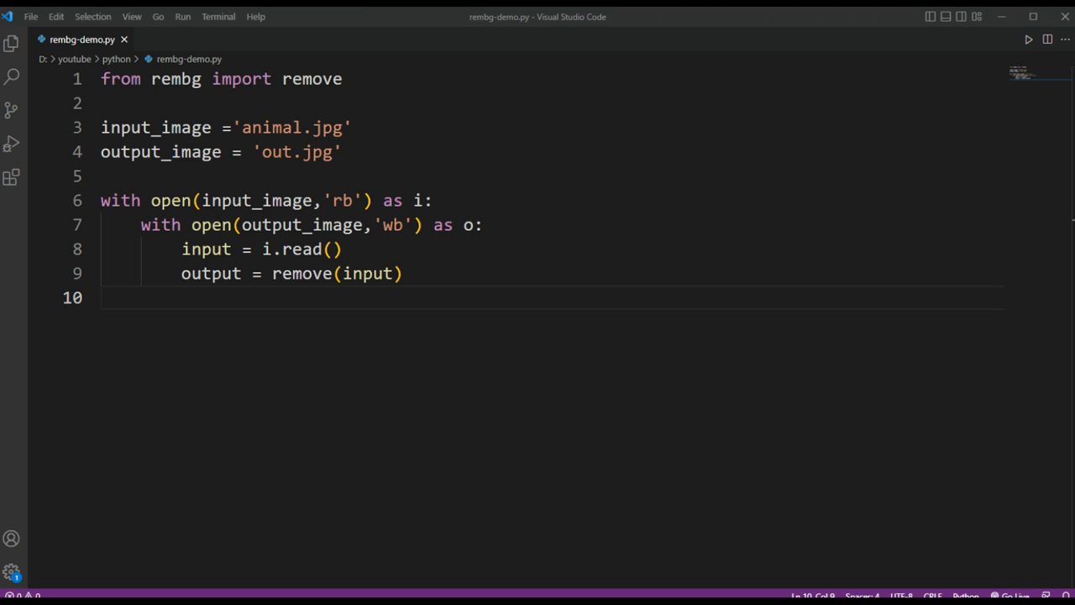
mouse_move(363, 237)
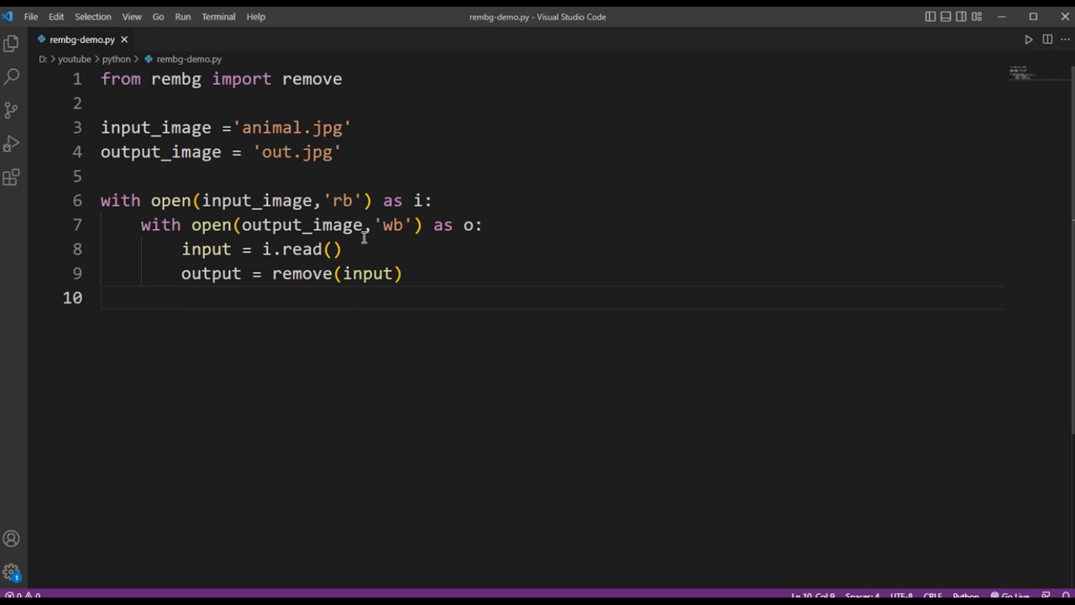
Write o.write(output) to save the background-removed bytes to the output file.
scroll(down, 3)
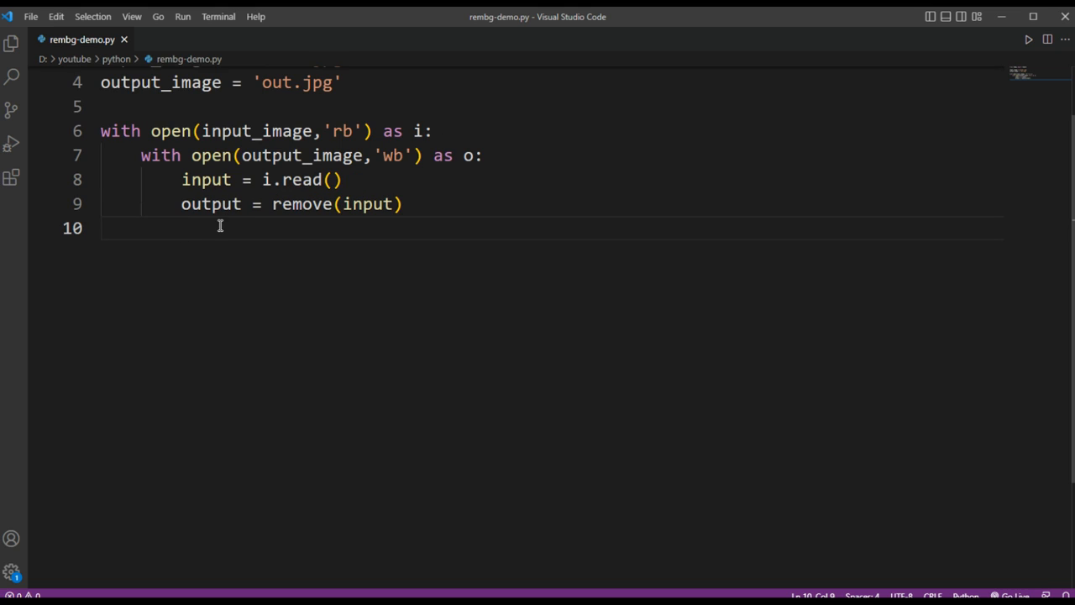
text(o.writ)
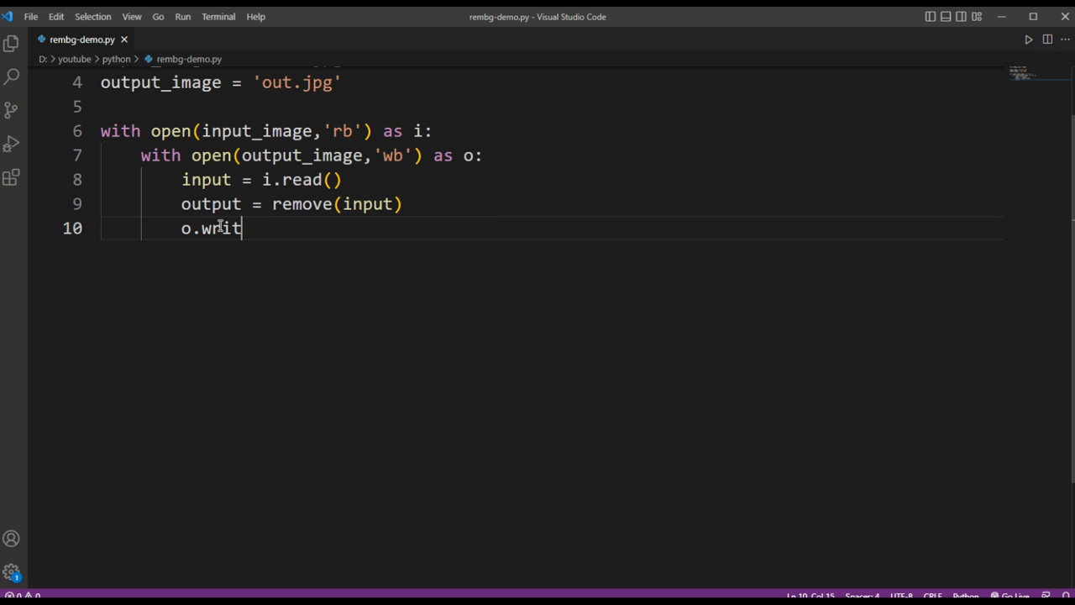
text(e)
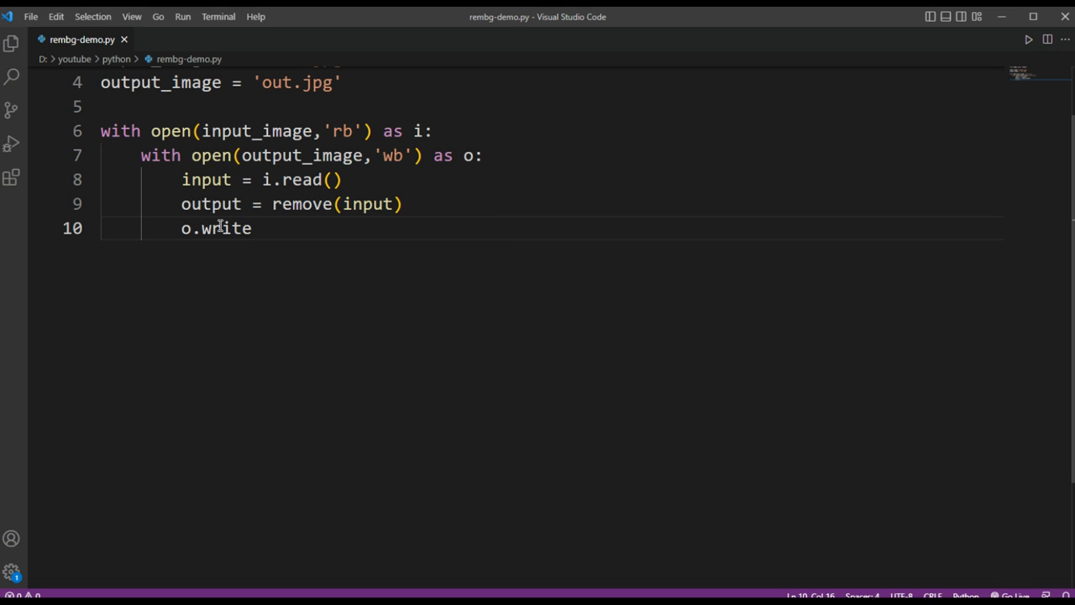
text((out)
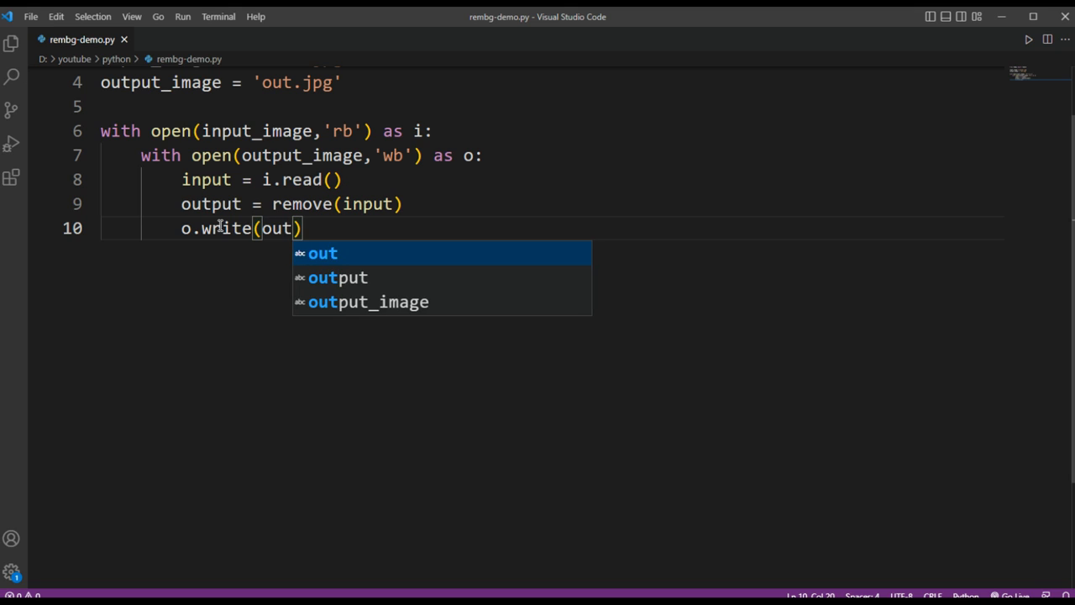
text(put)
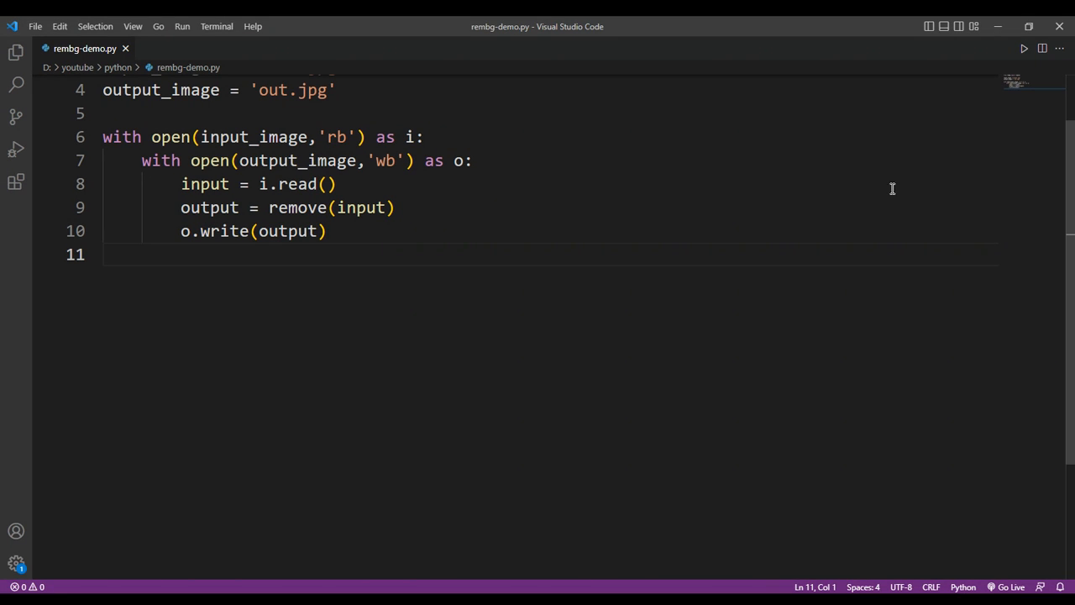
Run rembg-demo.py with the Run Python File button and let it finish with exit code 0.
click(1024, 47)
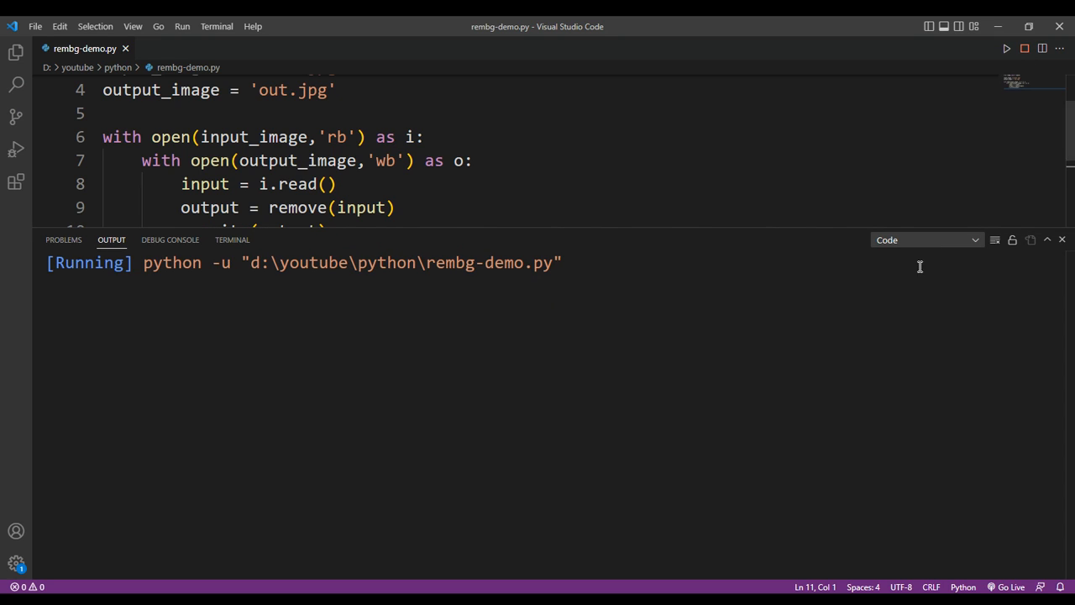
mouse_move(944, 282)
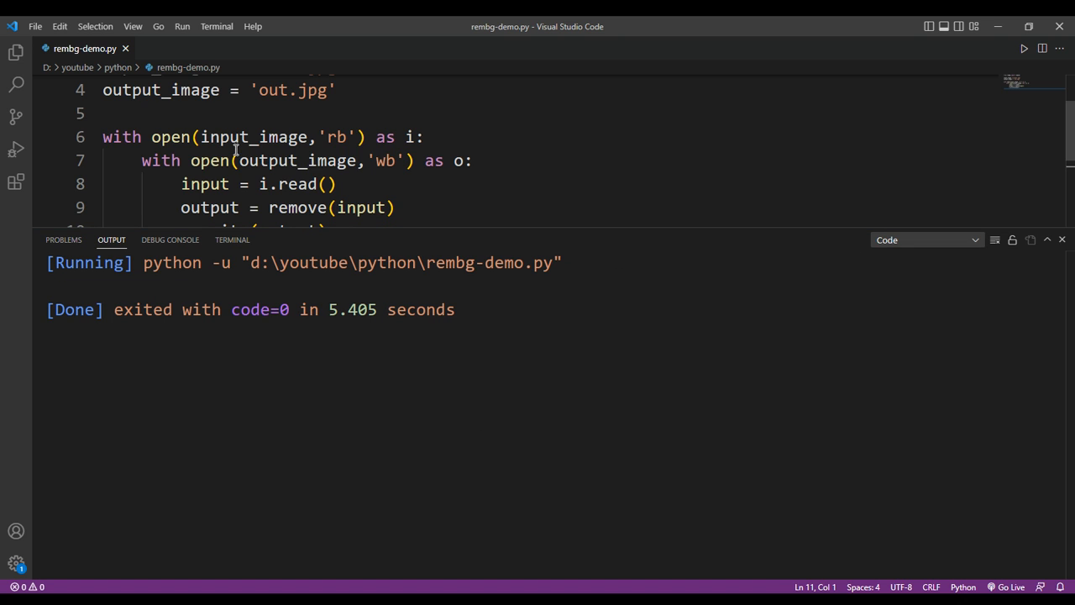
click(36, 27)
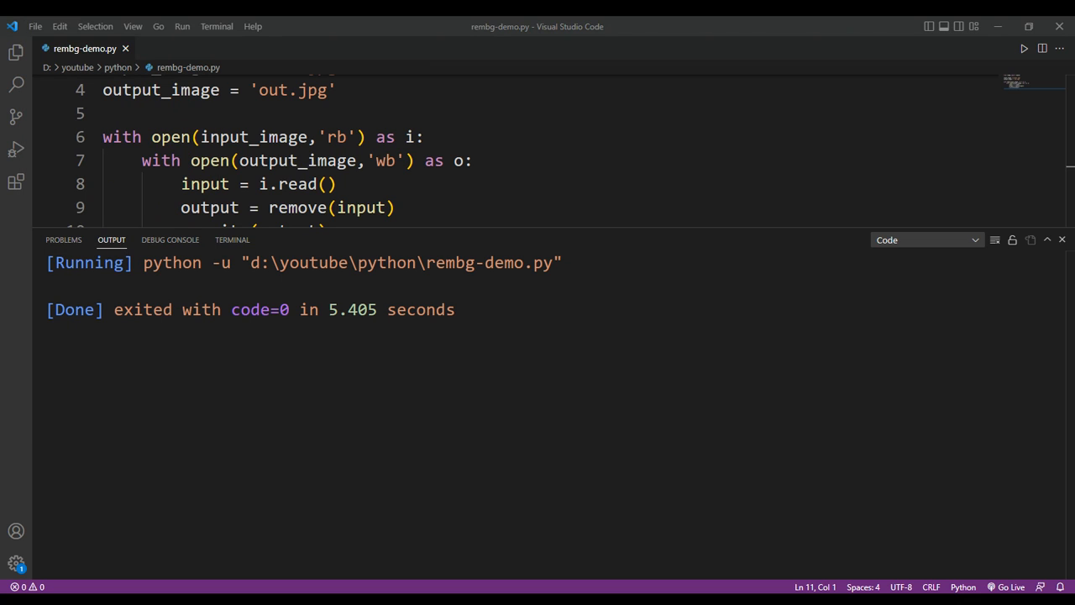
View animal.jpg and the background-removed out.jpg, then return to rembg-demo.py.
click(176, 47)
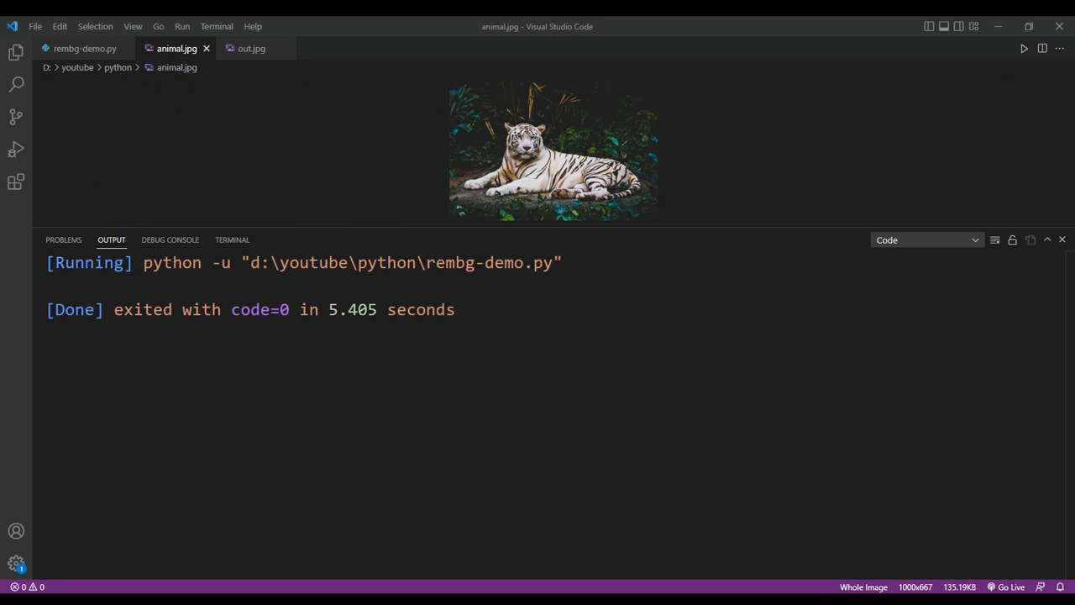
mouse_move(635, 277)
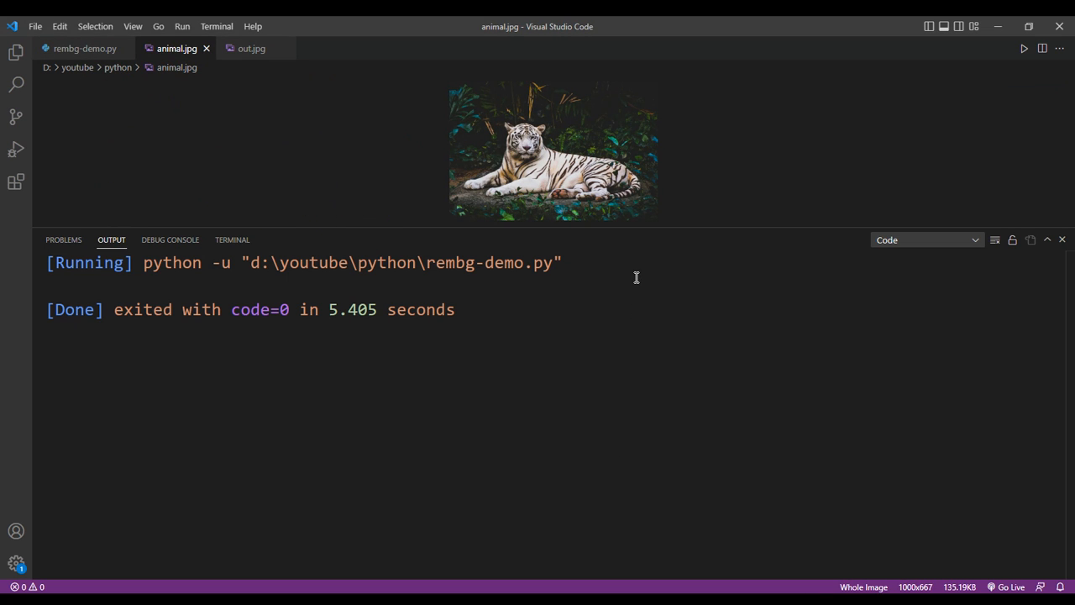
mouse_move(588, 146)
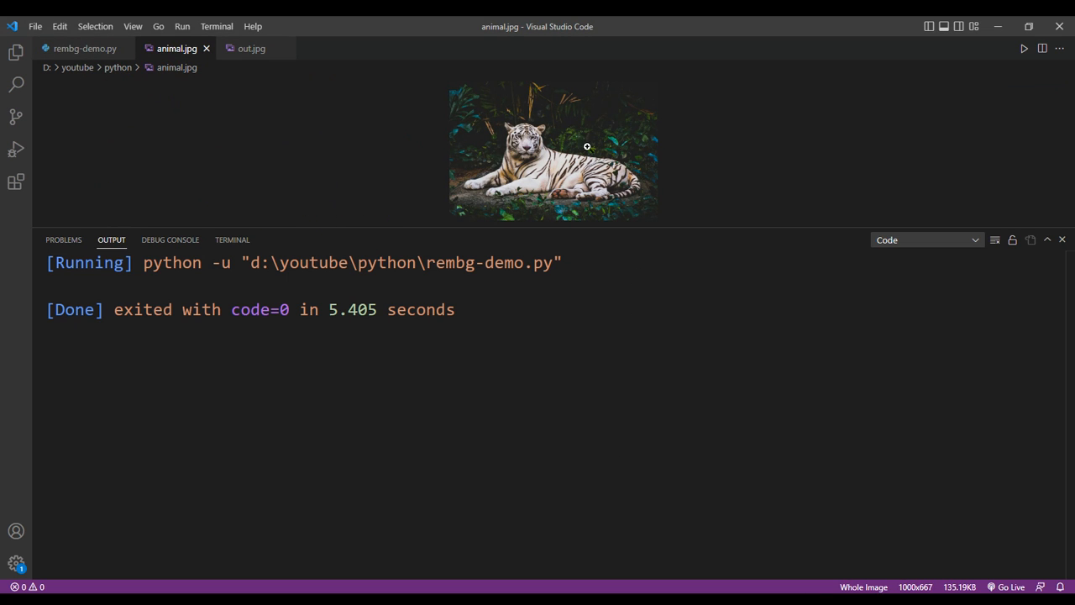
click(252, 47)
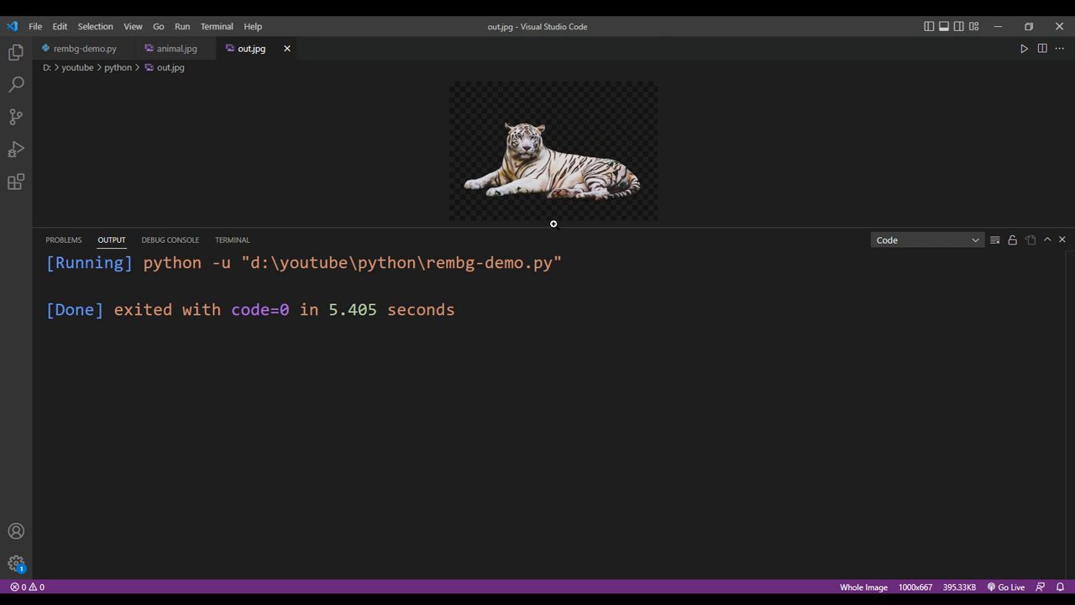
click(171, 47)
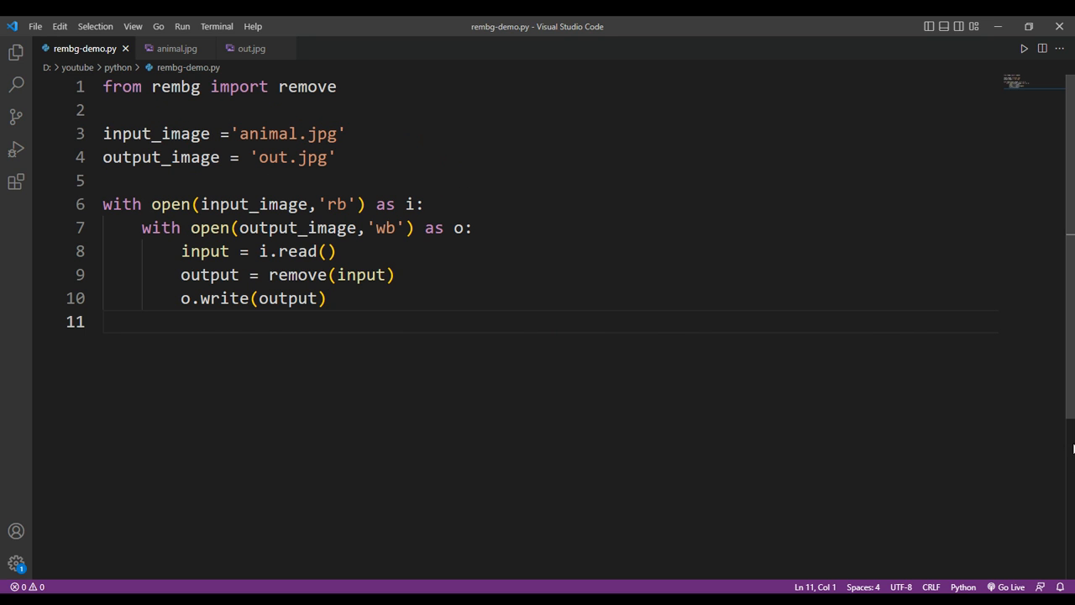
mouse_move(961, 299)
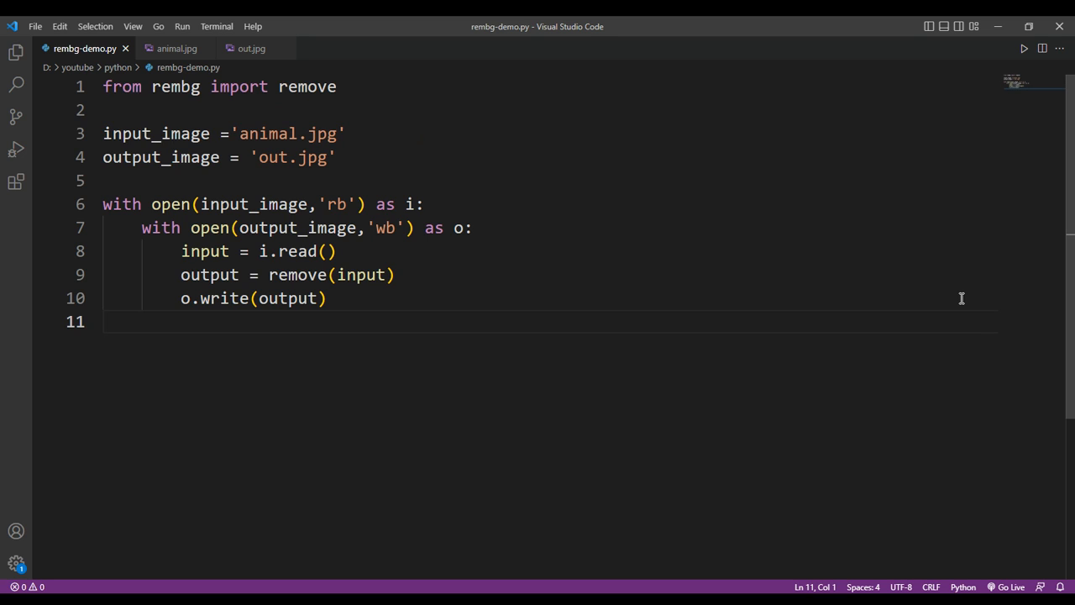
mouse_move(720, 480)
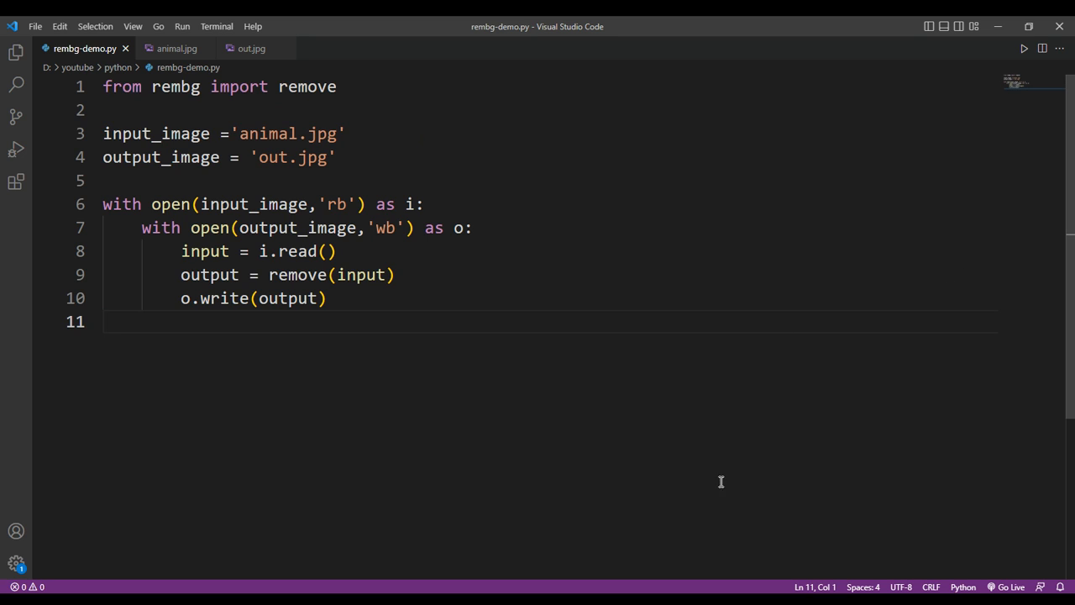